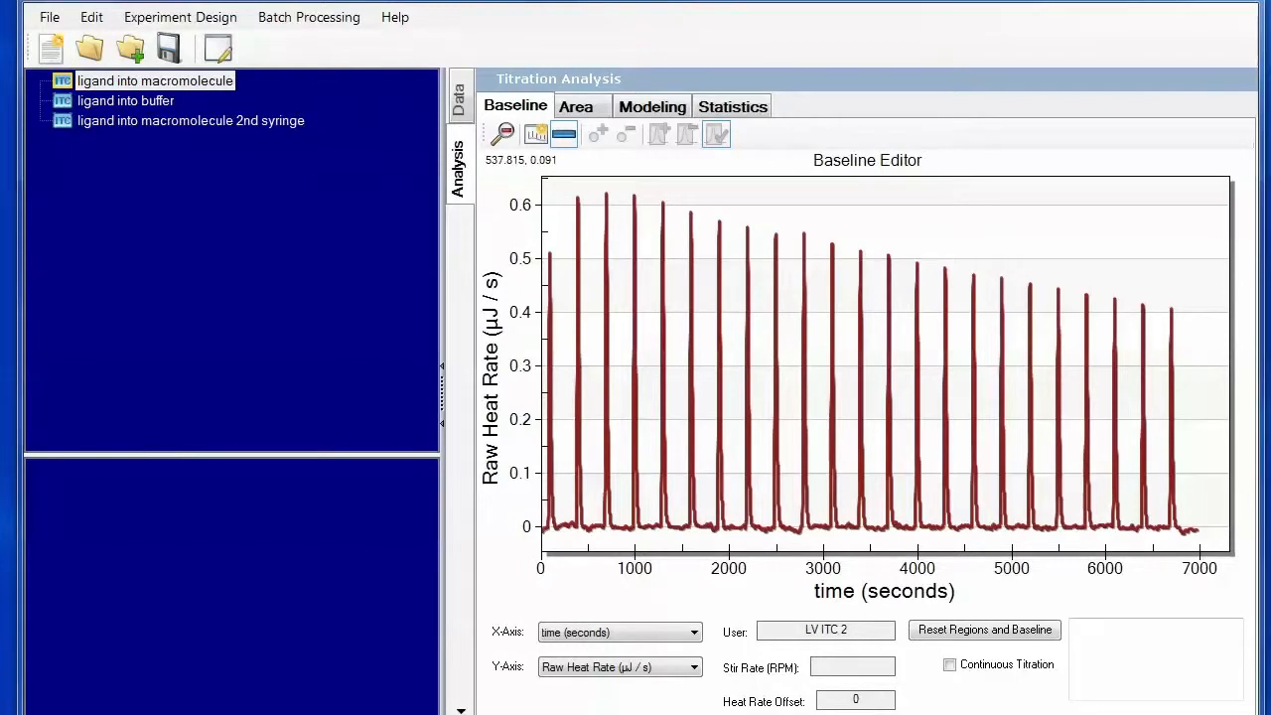
pyautogui.moveTo(356, 109)
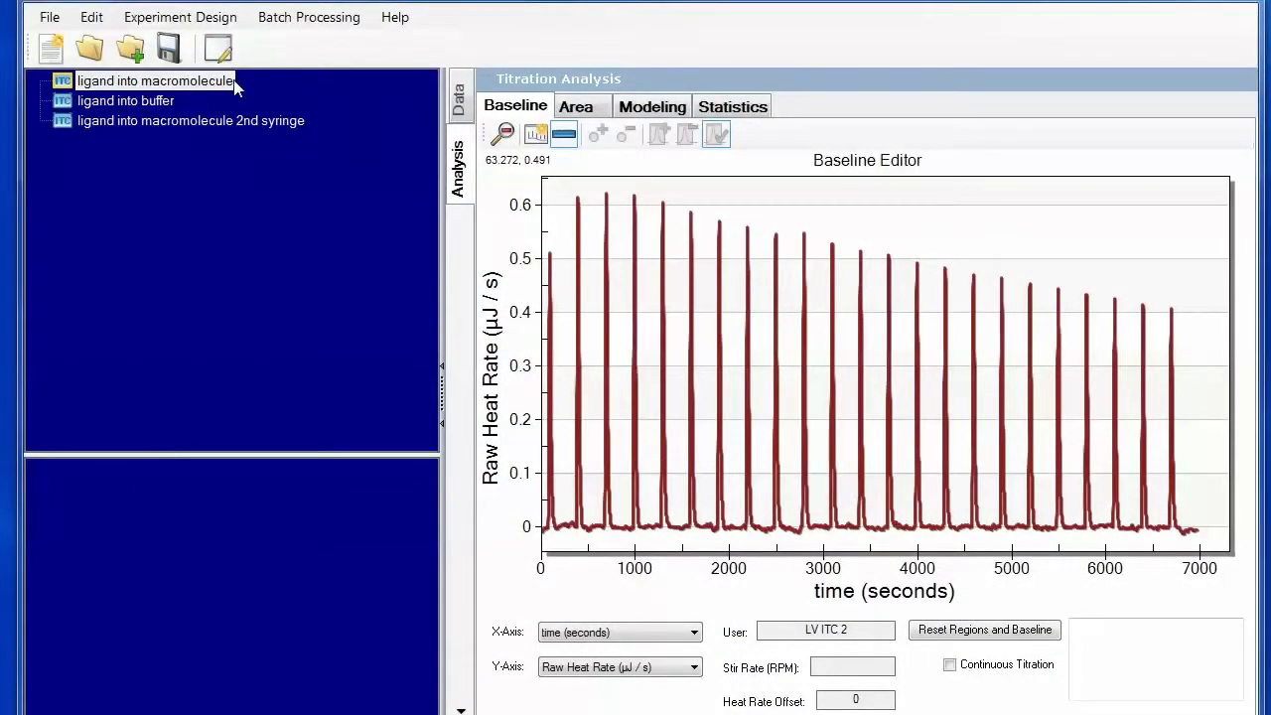
pyautogui.moveTo(194, 136)
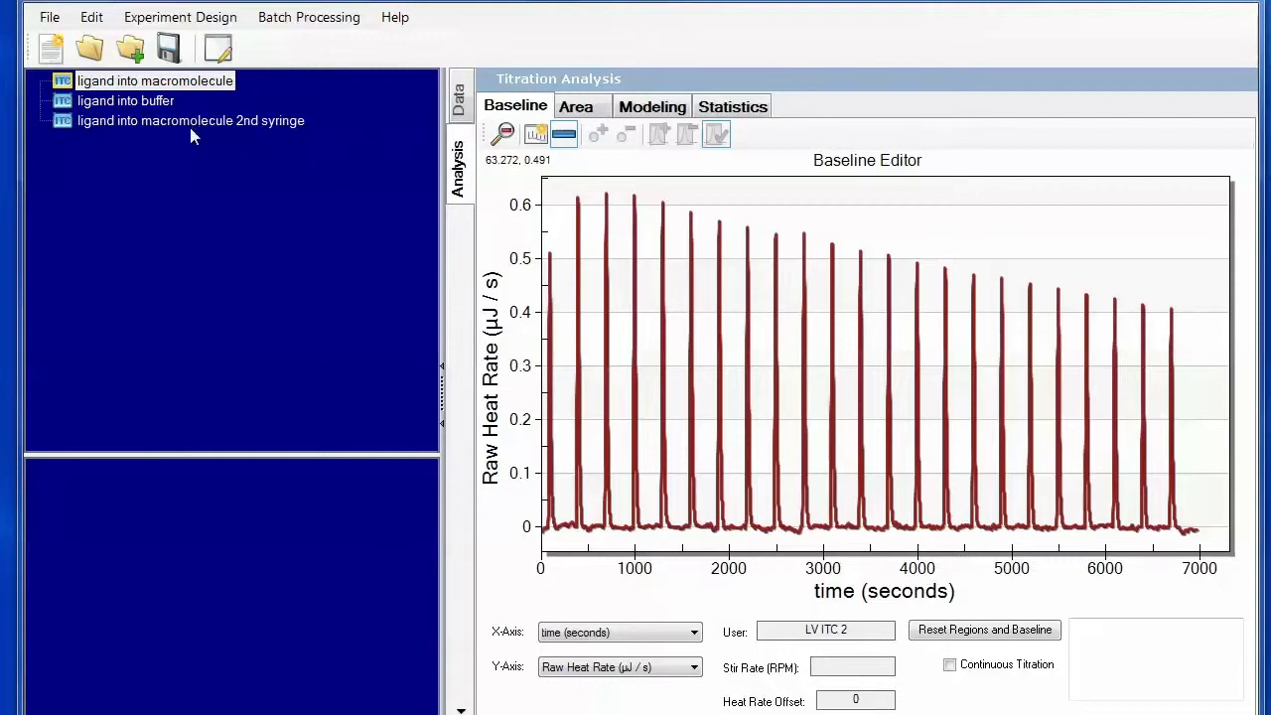
pyautogui.moveTo(233, 136)
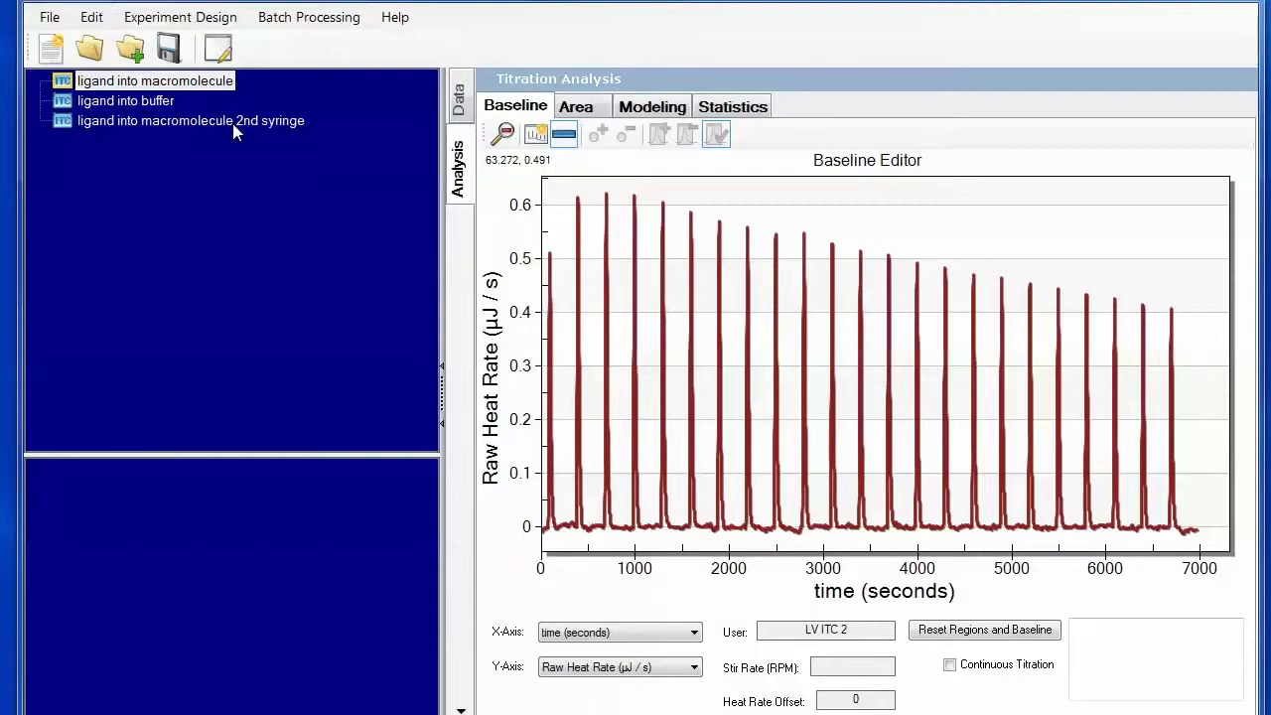
pyautogui.moveTo(215, 122)
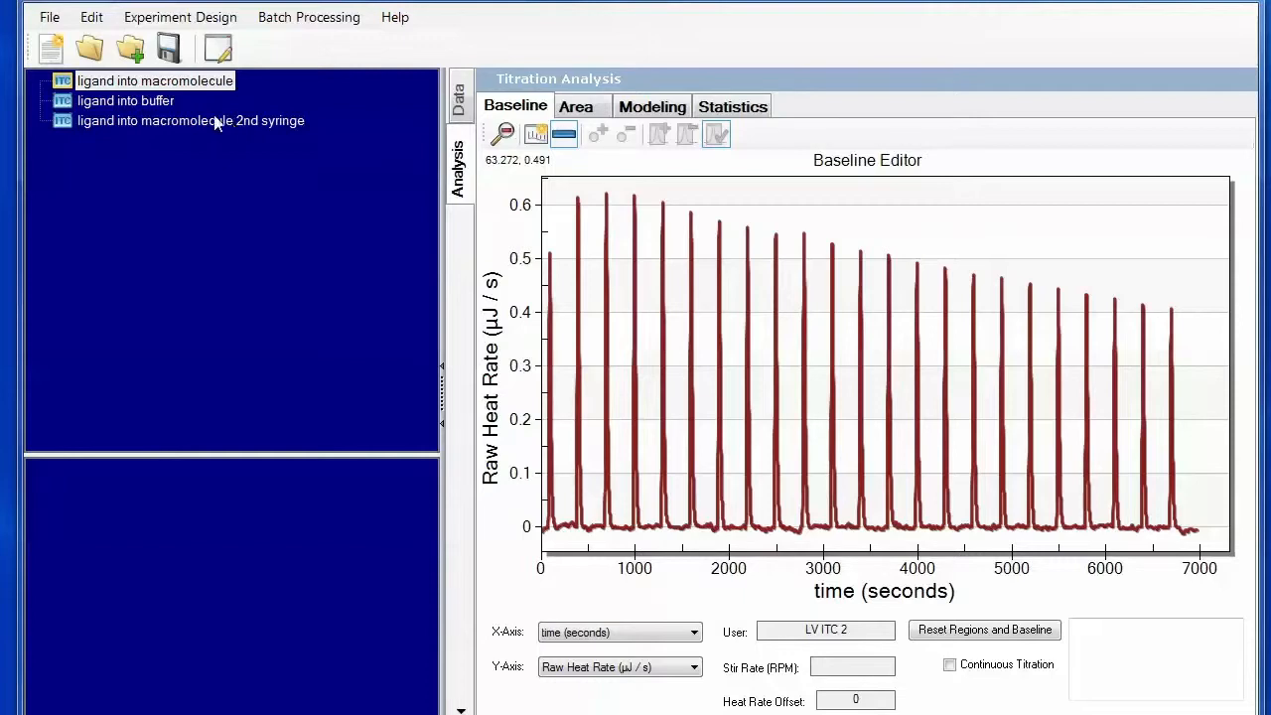
pyautogui.moveTo(183, 109)
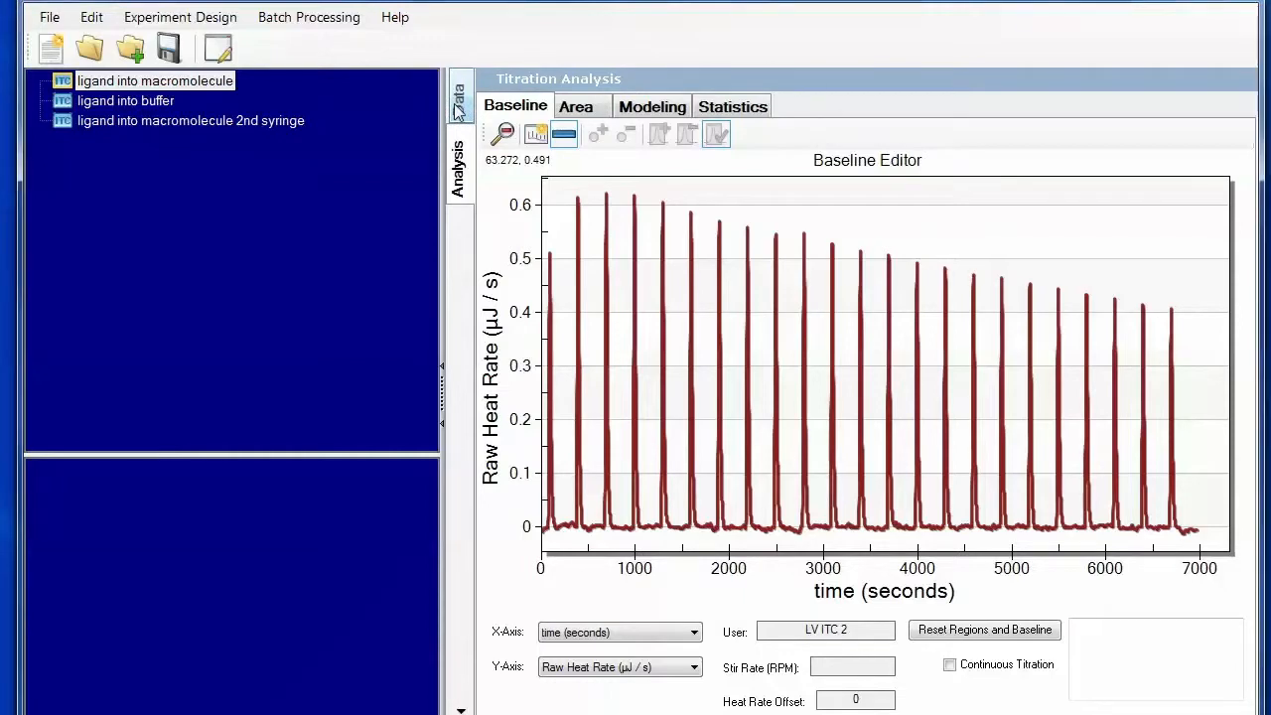
# - Show the ligand-into-macromolecule dataset's Data Columns and check the column options menu
pyautogui.click(459, 96)
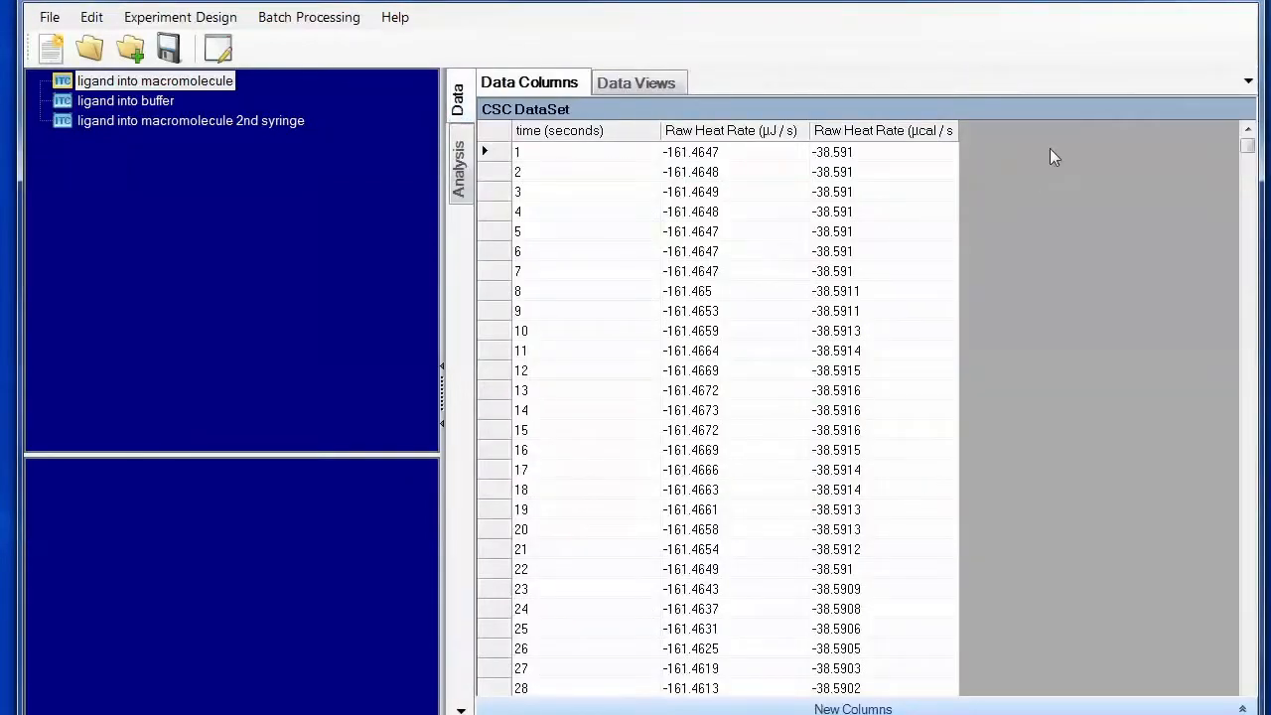
pyautogui.rightClick(1054, 156)
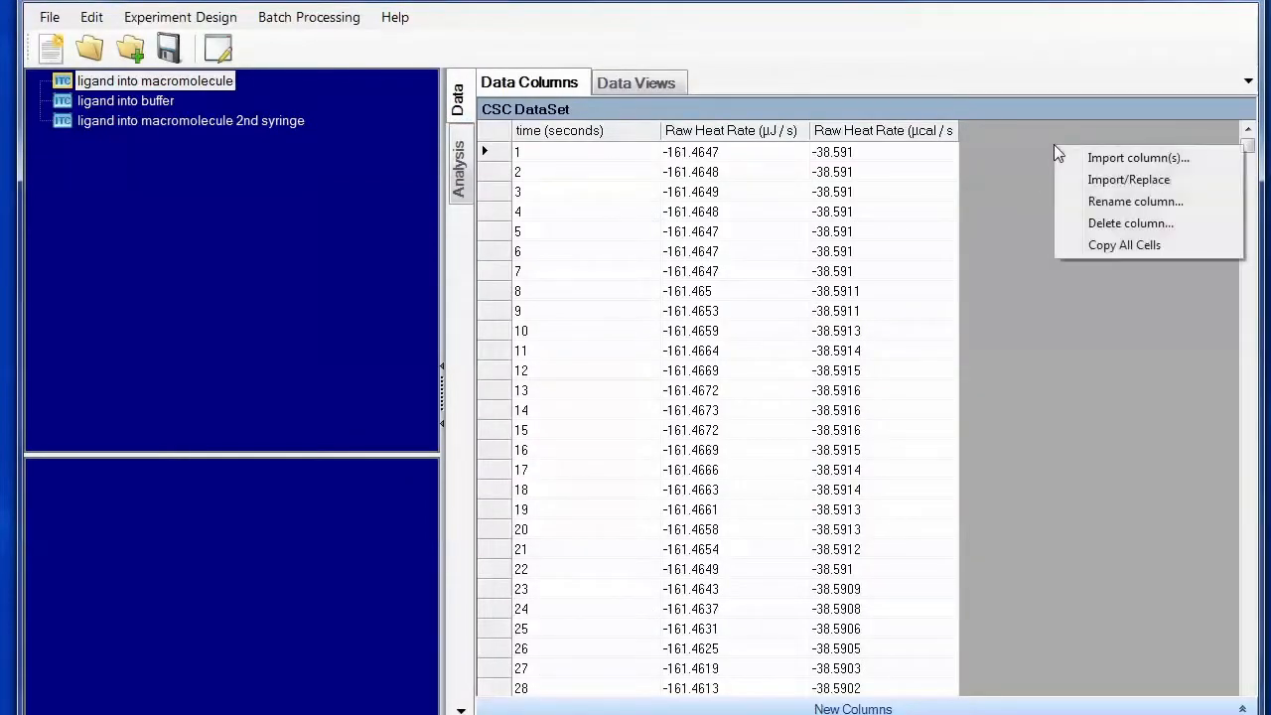
pyautogui.click(1146, 252)
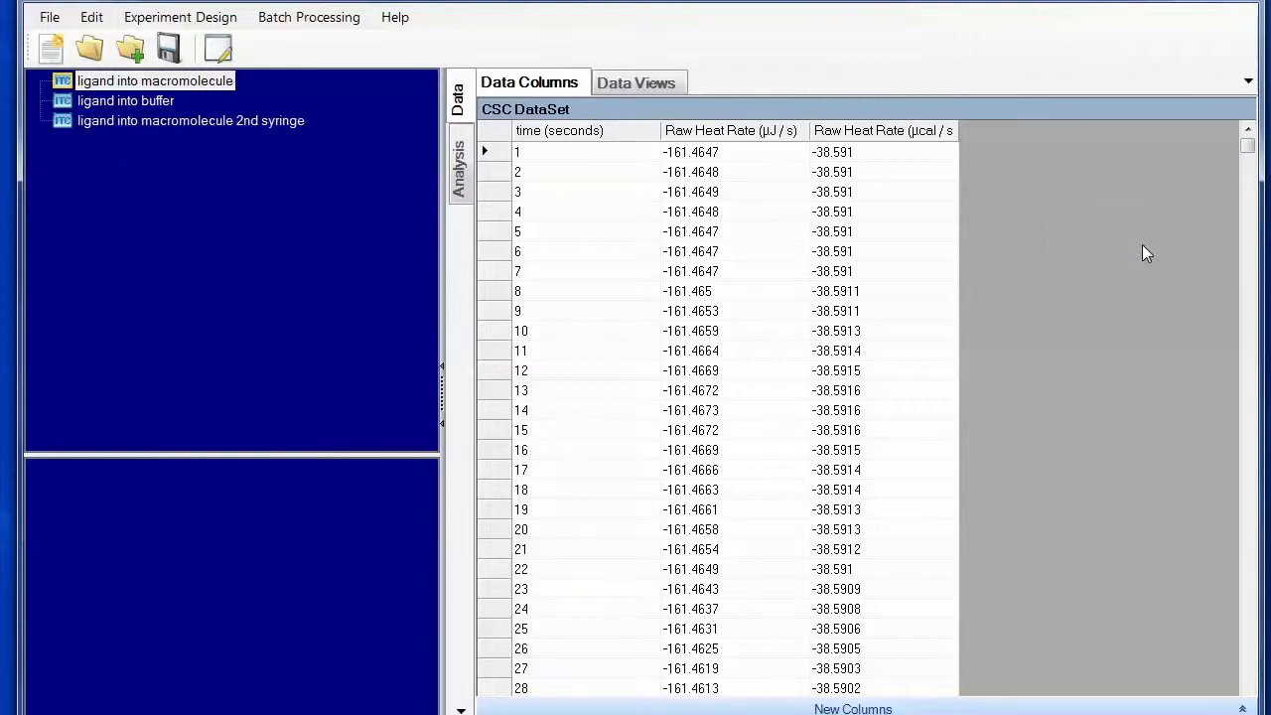
pyautogui.moveTo(283, 139)
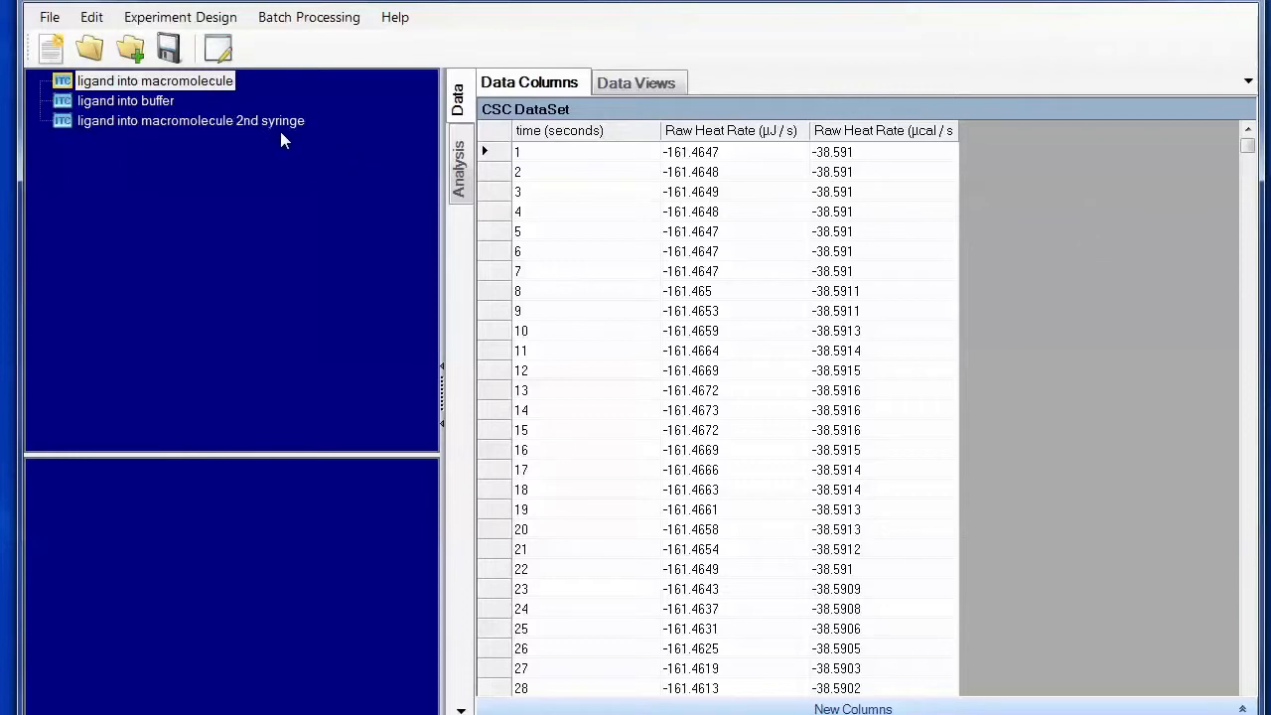
pyautogui.click(188, 120)
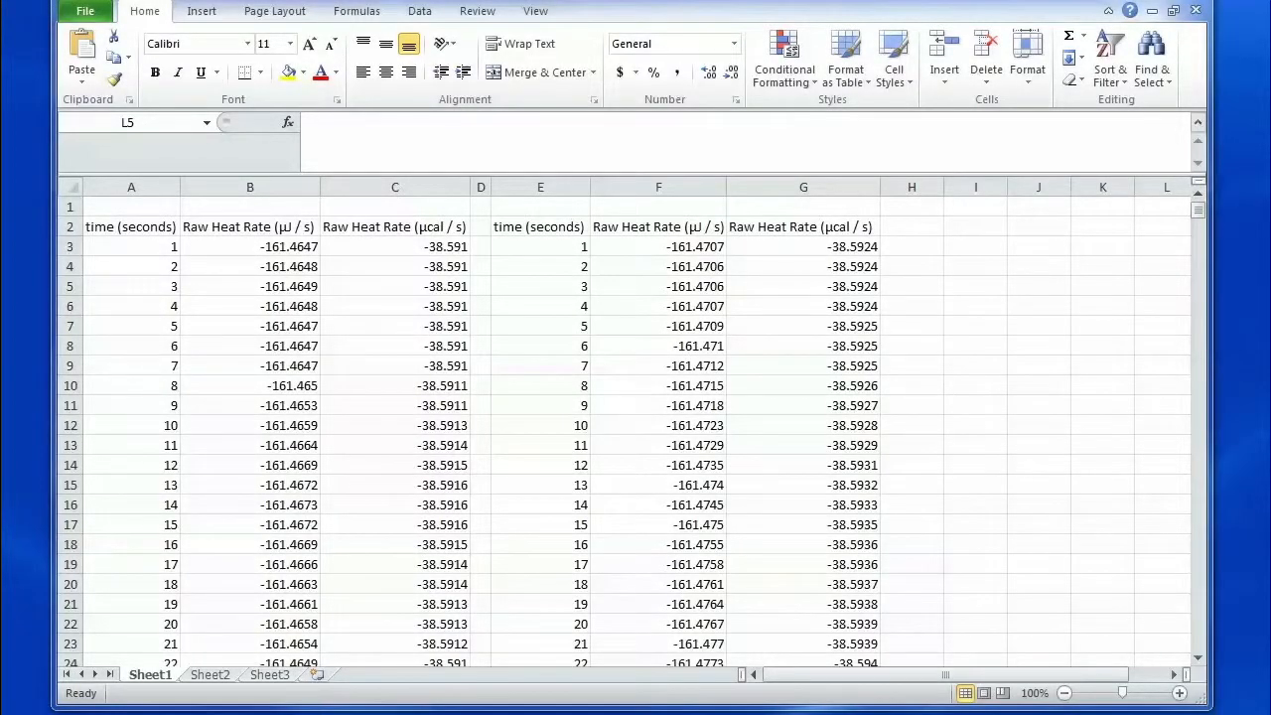
pyautogui.moveTo(659, 260)
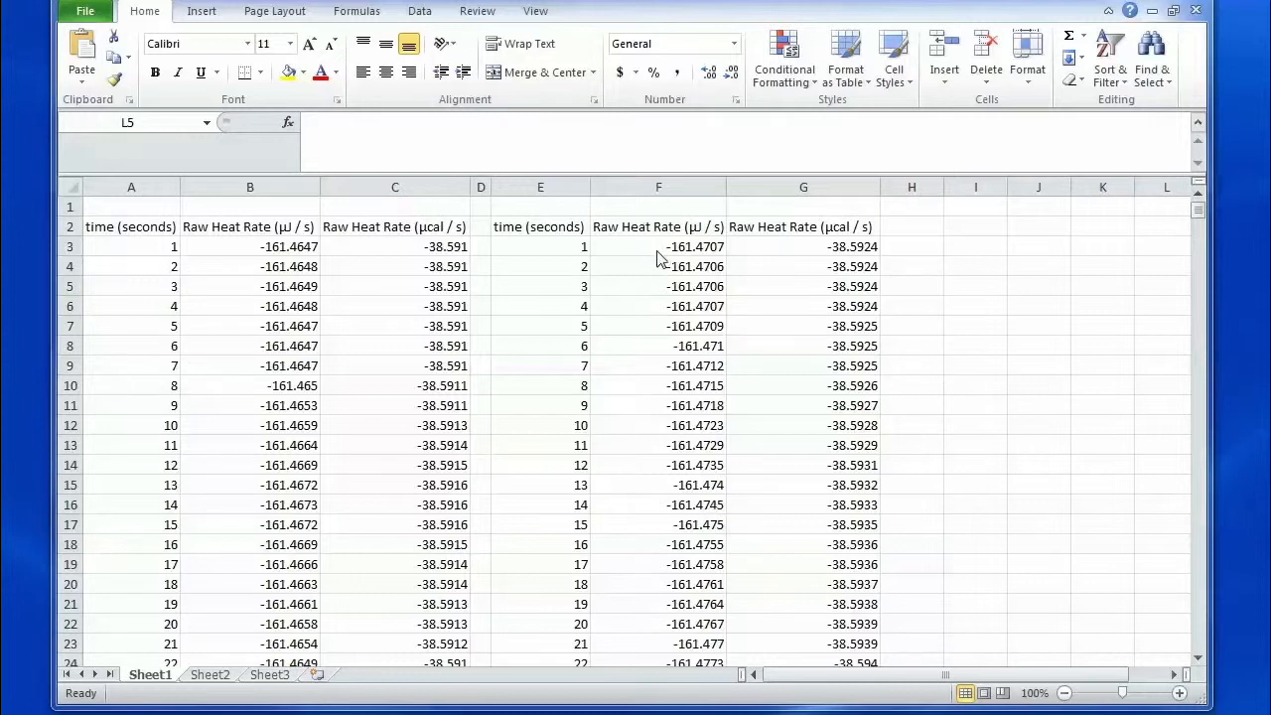
# - Select and copy column F's heat rate values from F3 through F4564
pyautogui.click(658, 246)
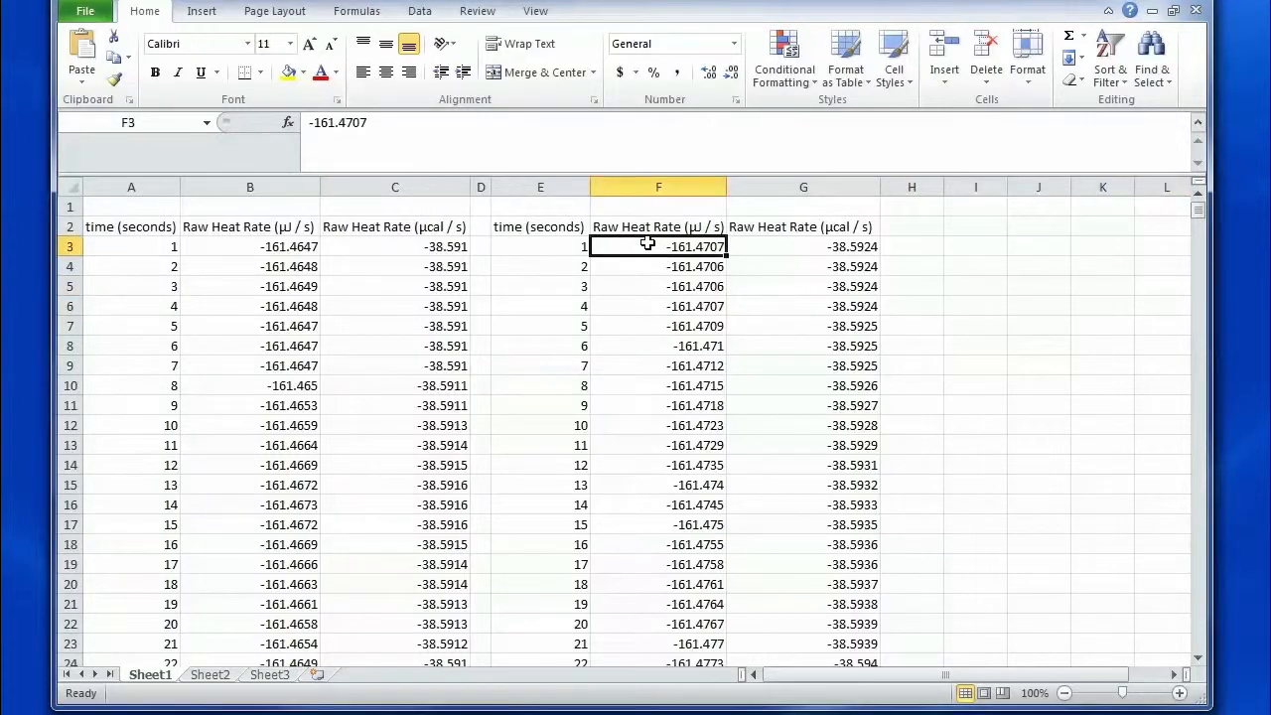
pyautogui.moveTo(658, 246); pyautogui.dragTo(658, 584)
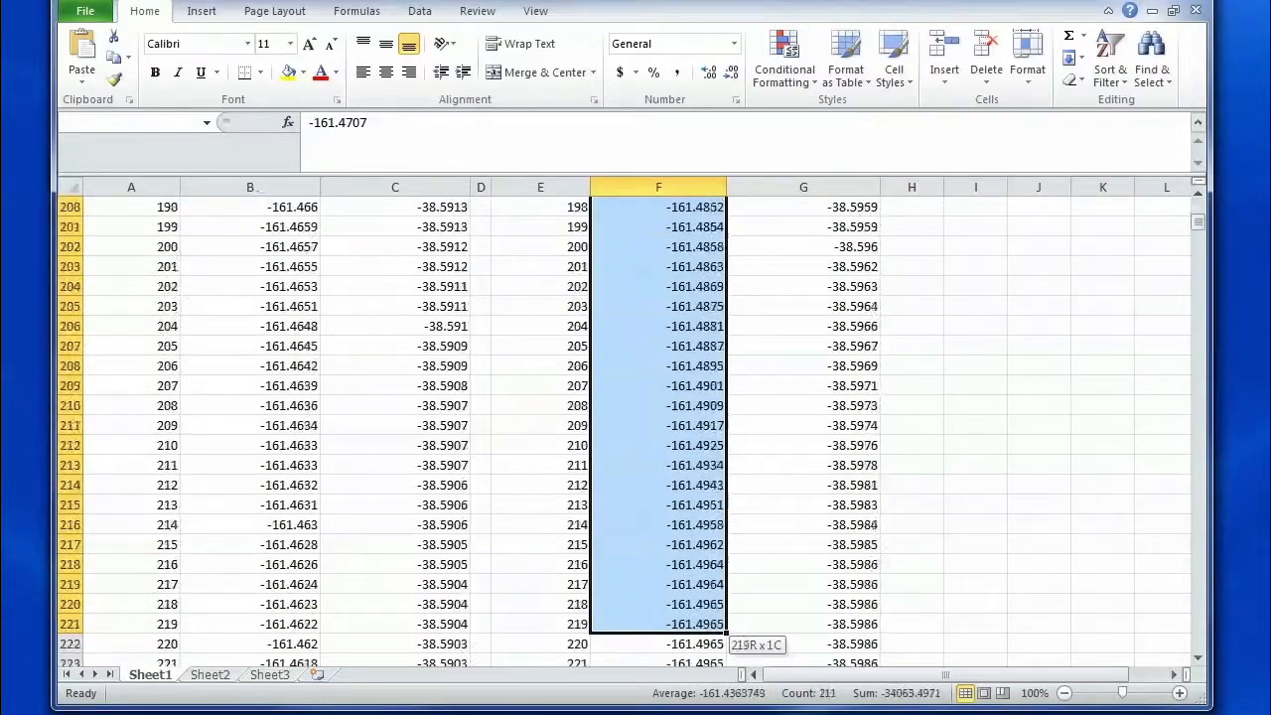
pyautogui.scroll(-3)
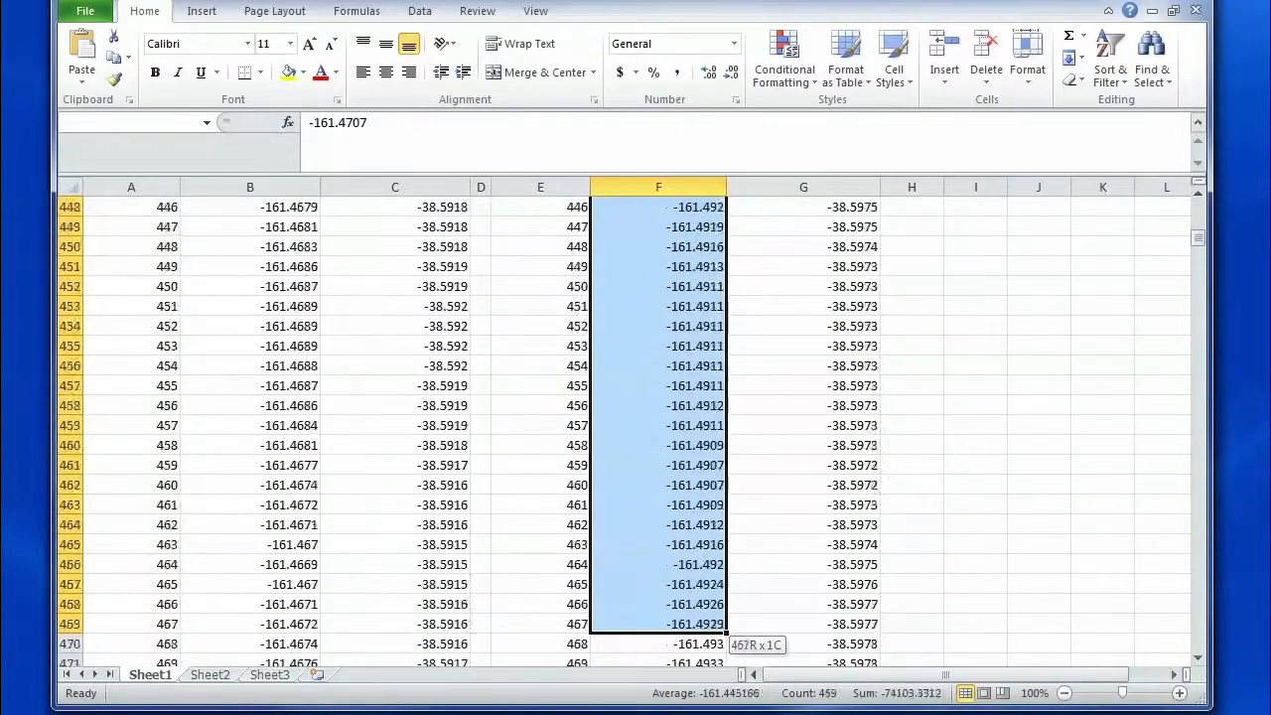
pyautogui.scroll(-3)
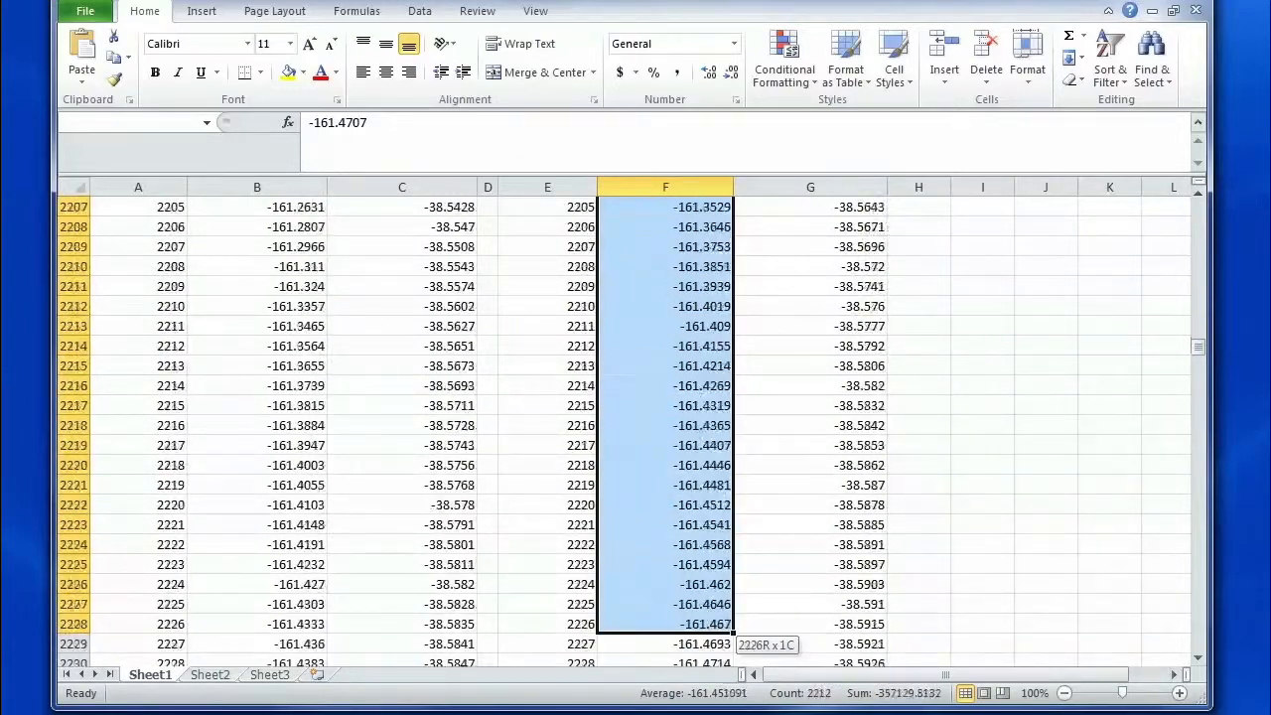
pyautogui.scroll(-3)
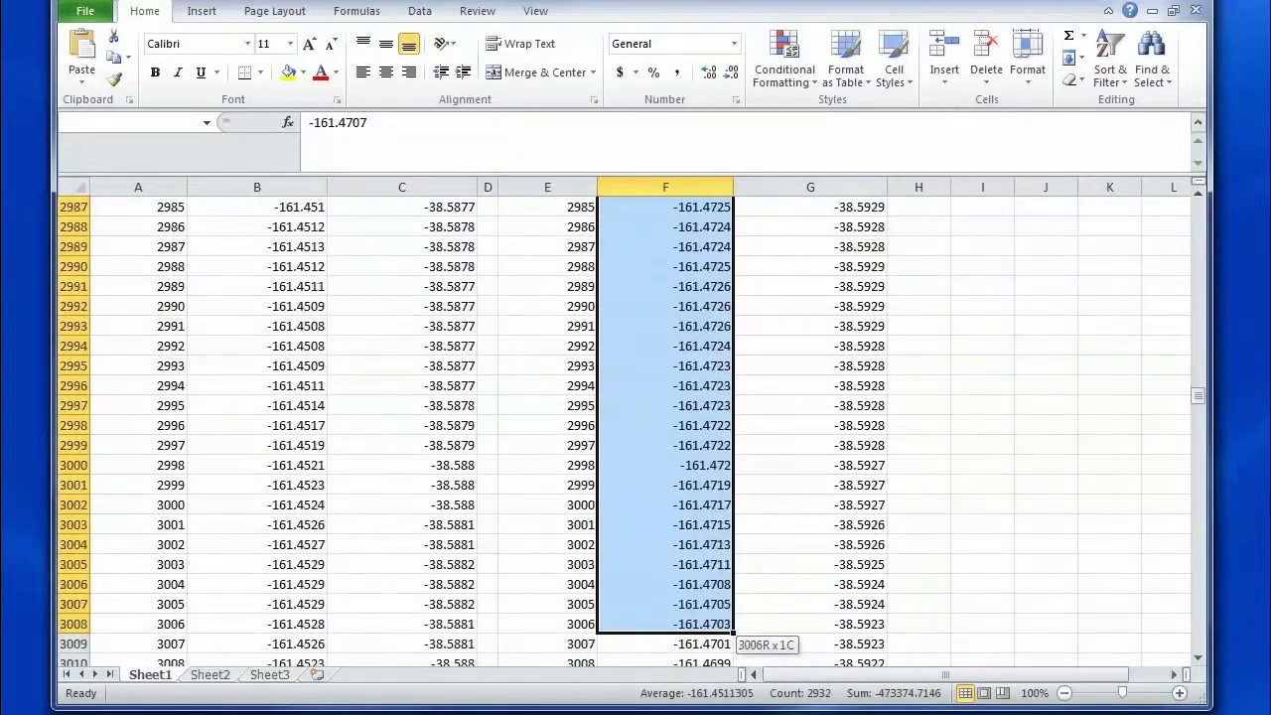
pyautogui.scroll(-3)
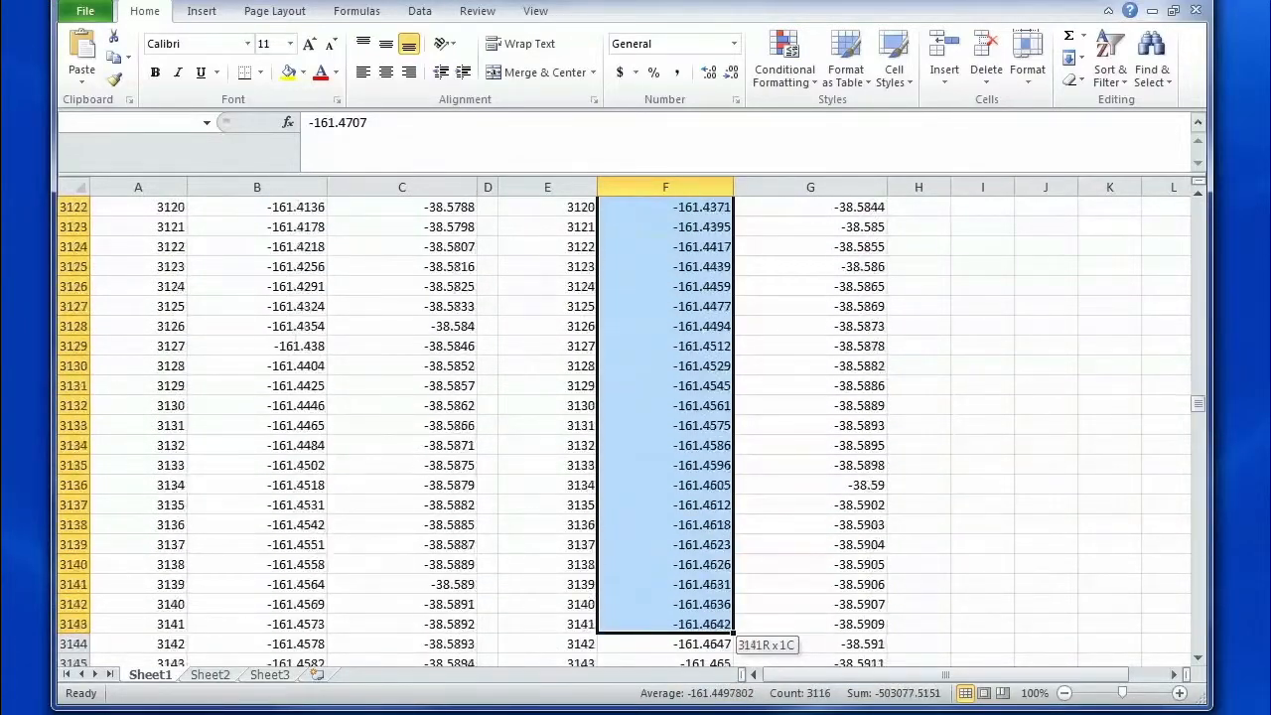
pyautogui.scroll(-3)
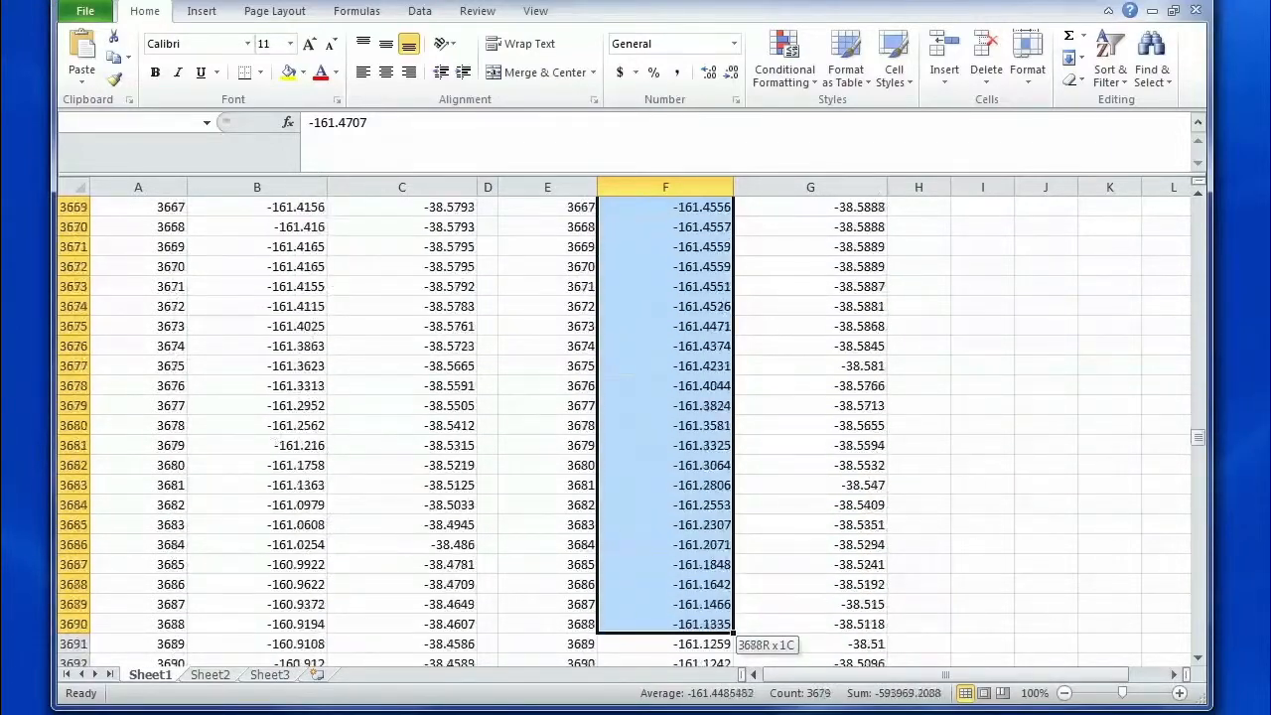
pyautogui.scroll(-3)
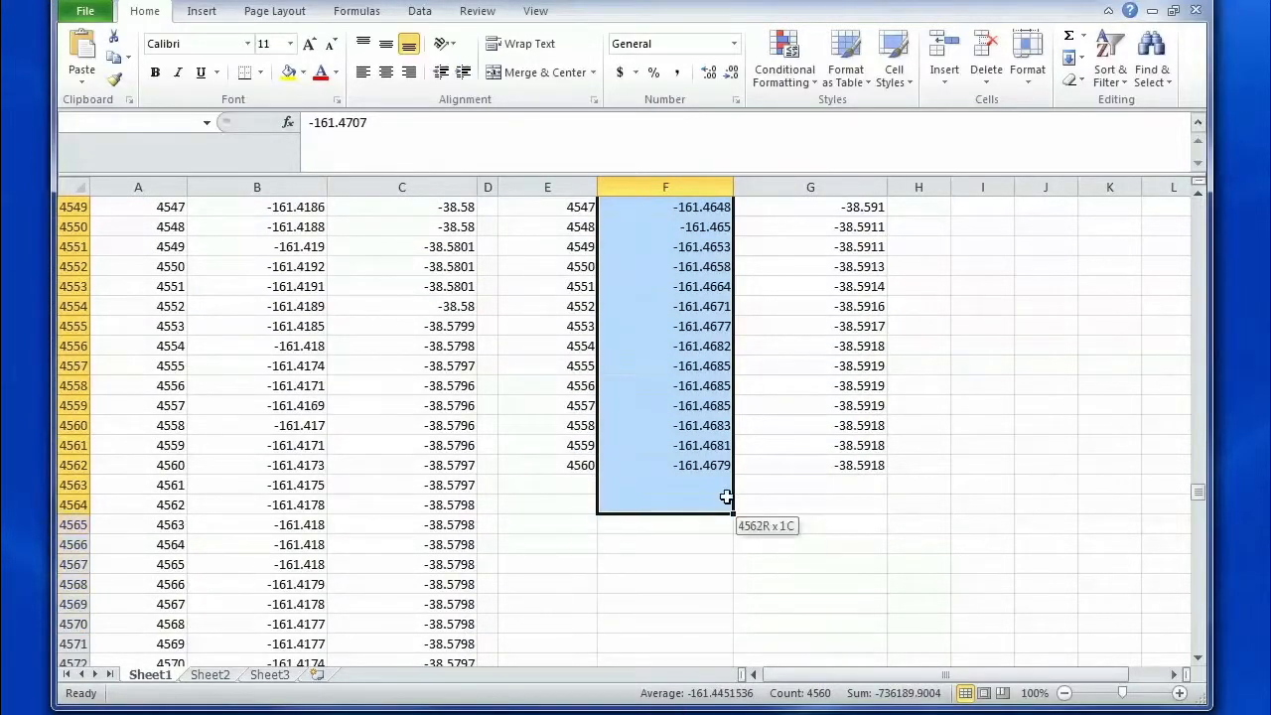
pyautogui.press('ctrl+c')
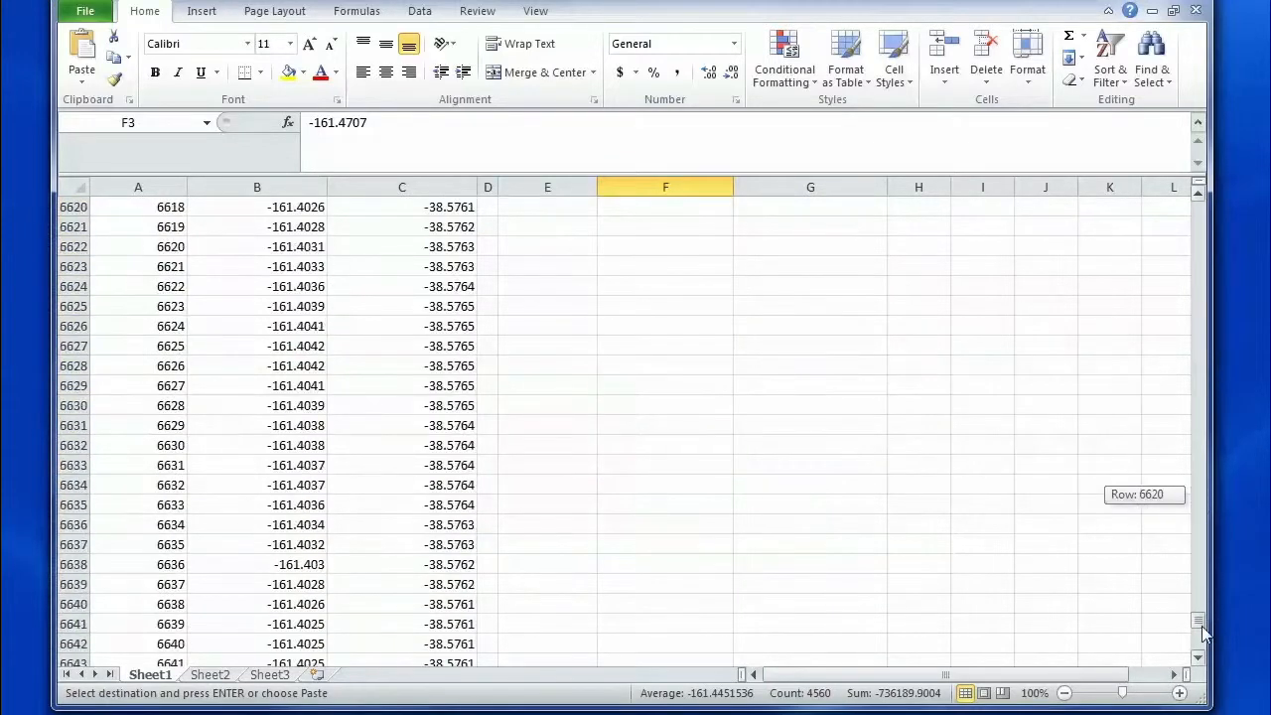
# - Paste the second run's heat rates at B6963 and select time cell A6962
pyautogui.click(257, 643)
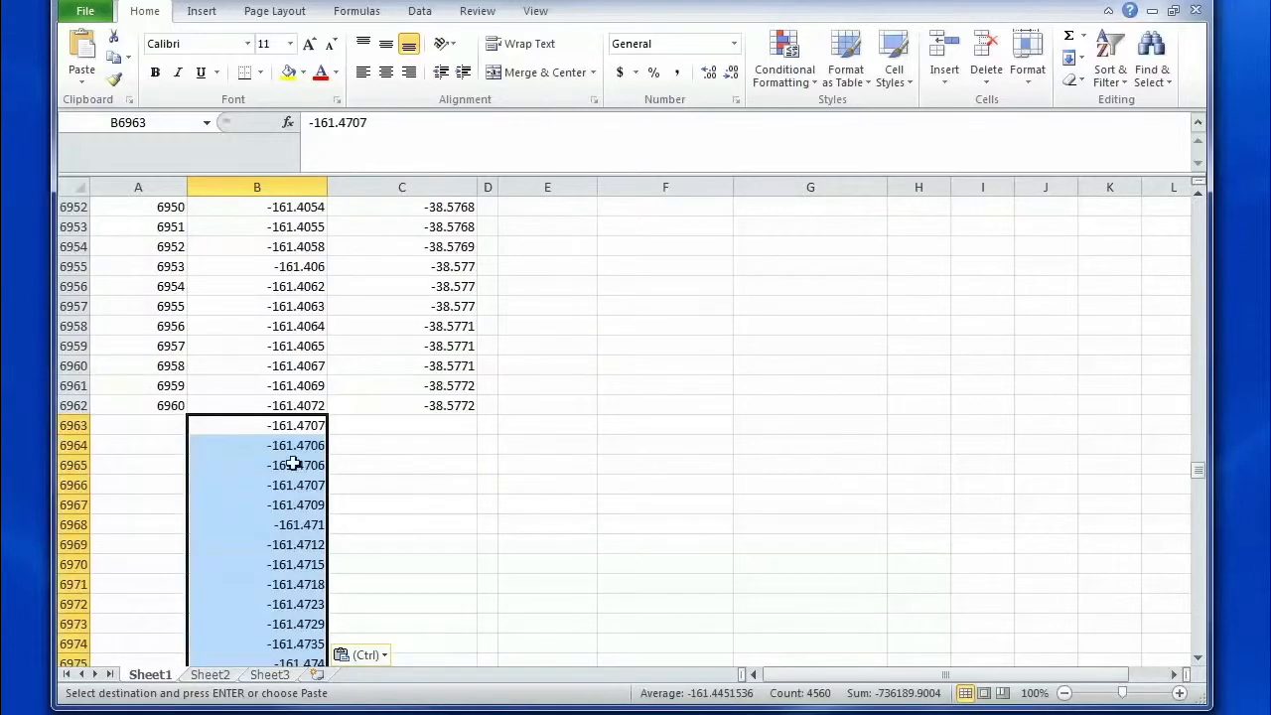
pyautogui.click(138, 405)
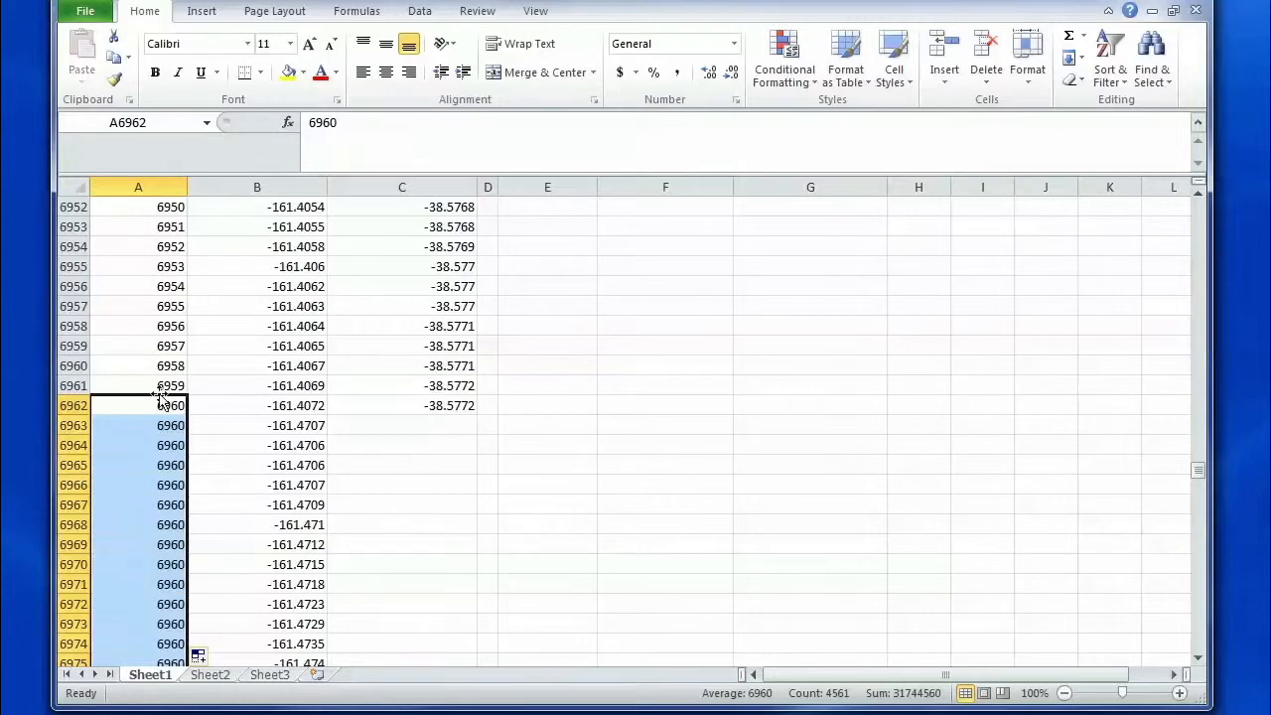
# - Enter =A6962+1 in A6963 and fill it down the appended rows
pyautogui.click(138, 425)
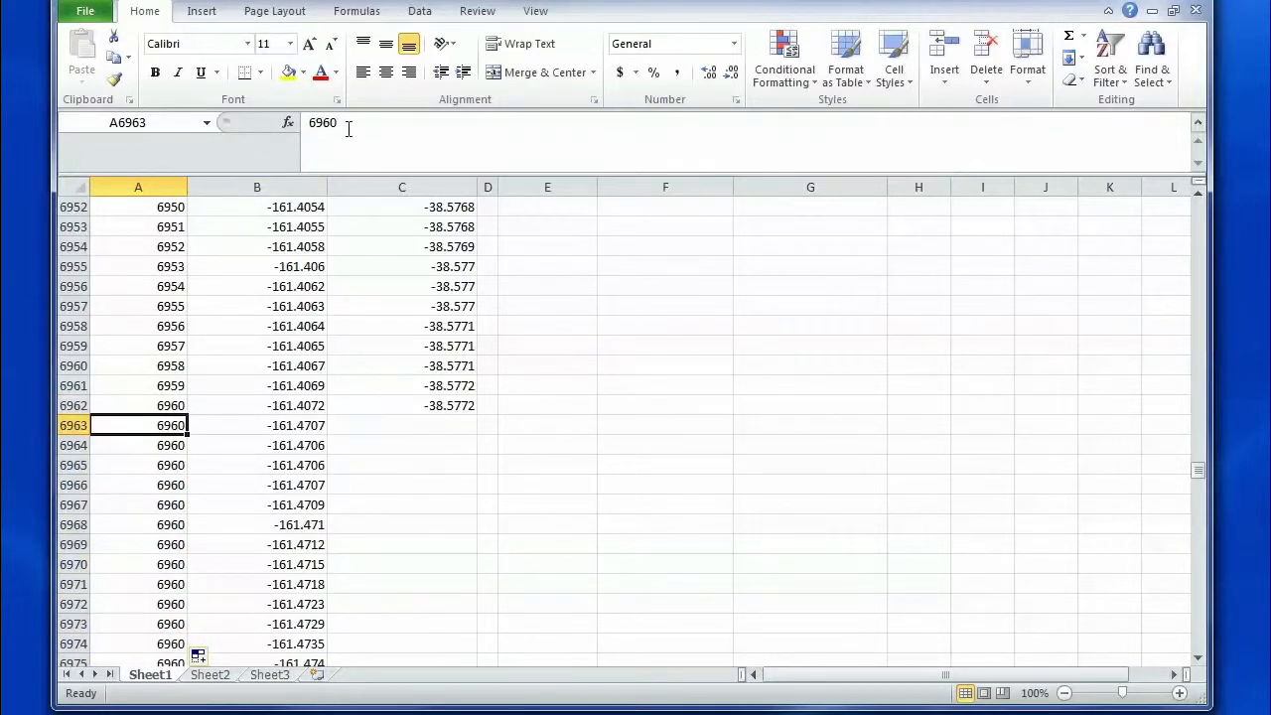
pyautogui.doubleClick(138, 425)
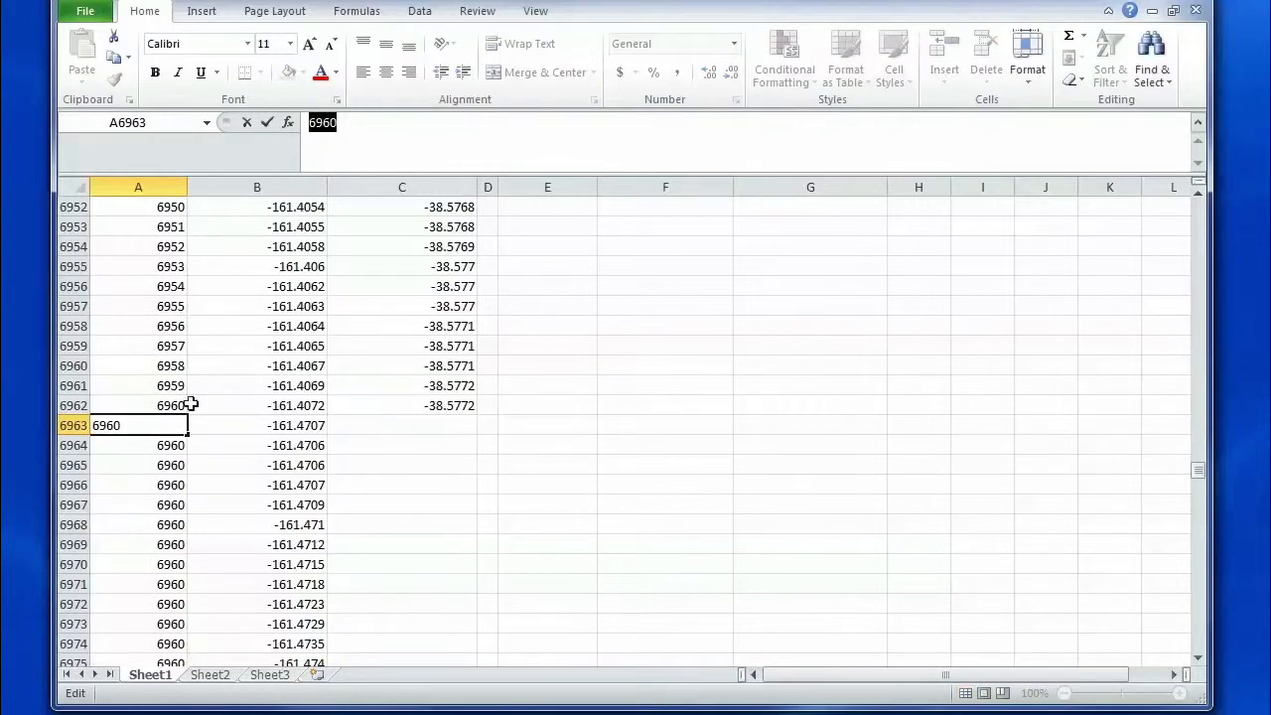
pyautogui.moveTo(169, 405)
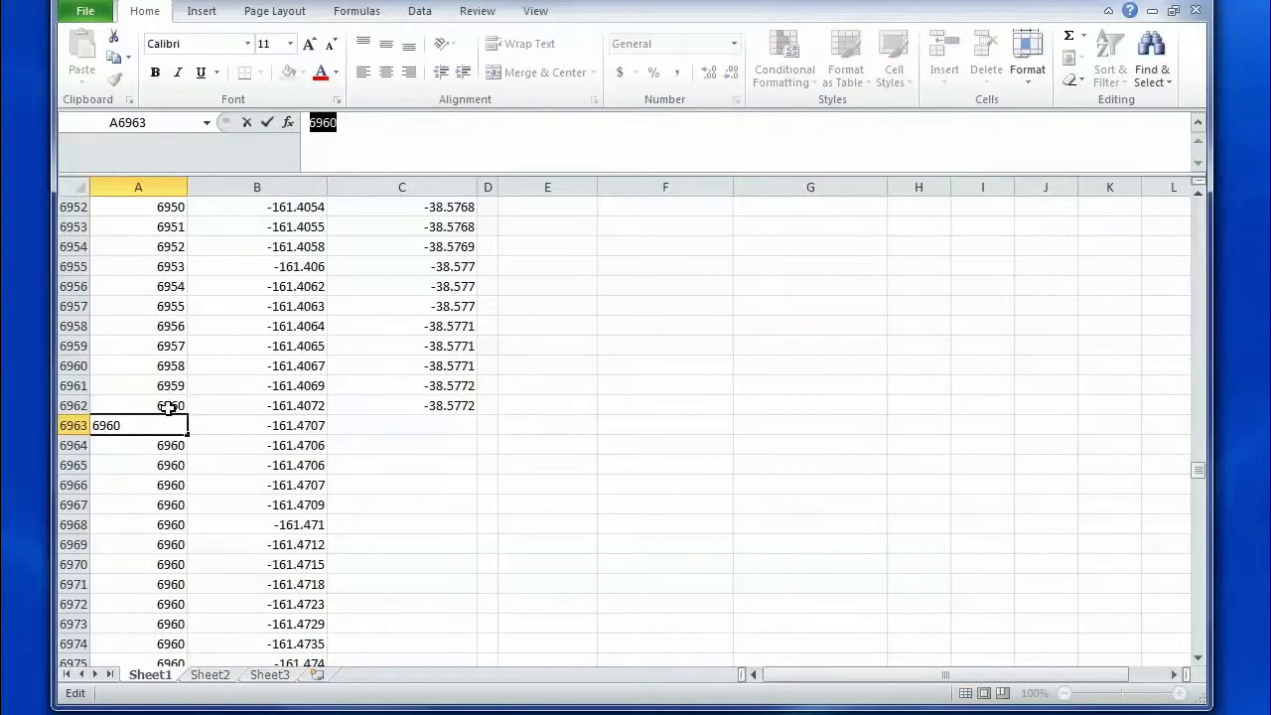
pyautogui.click(138, 405)
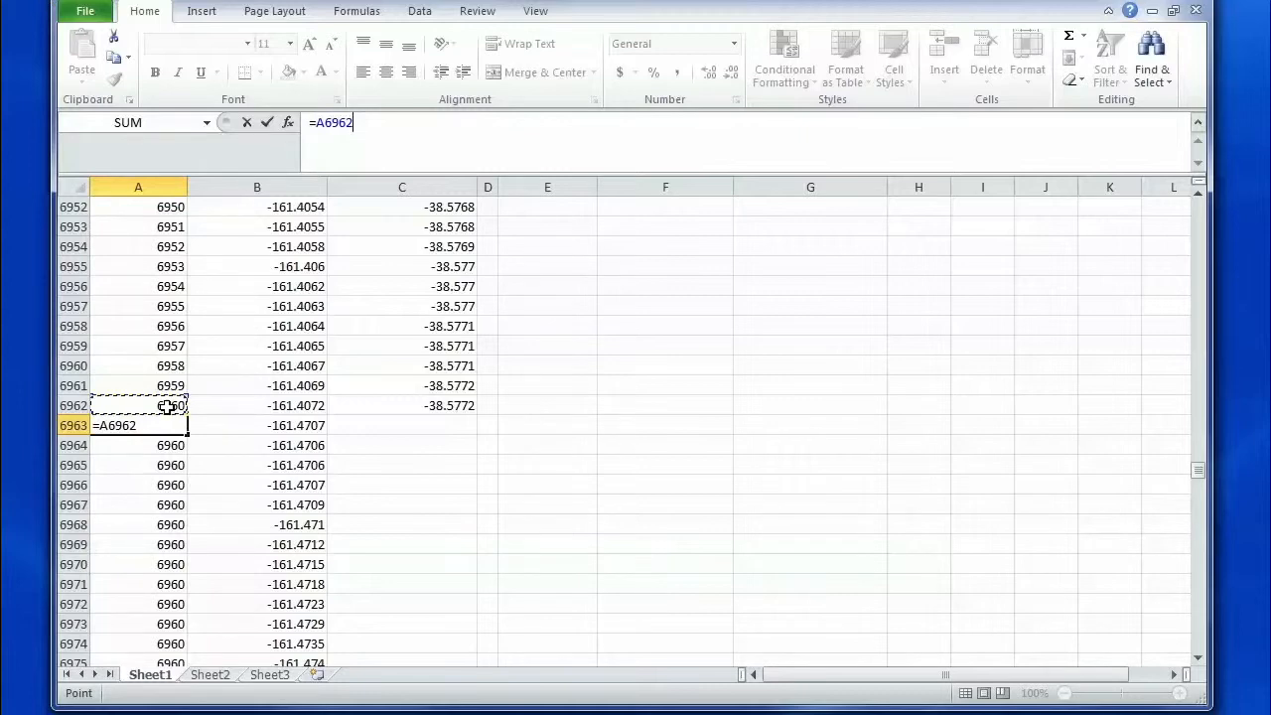
pyautogui.press('Return')
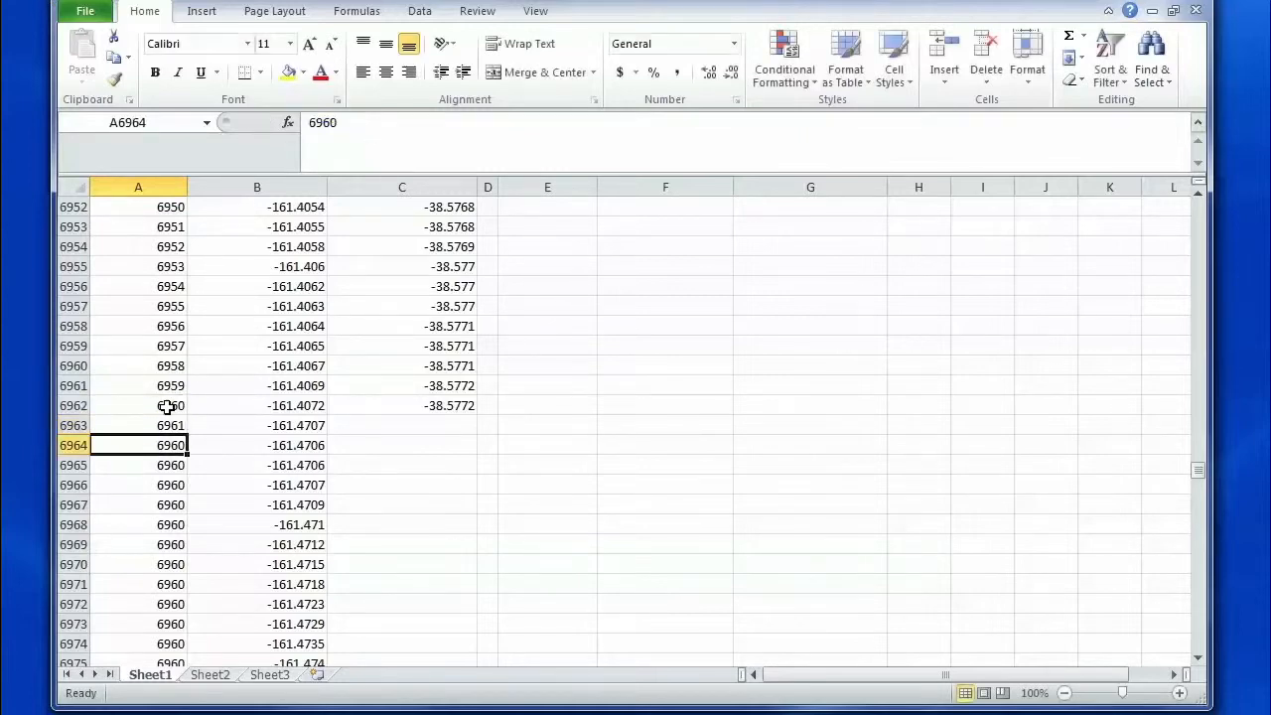
pyautogui.click(138, 425)
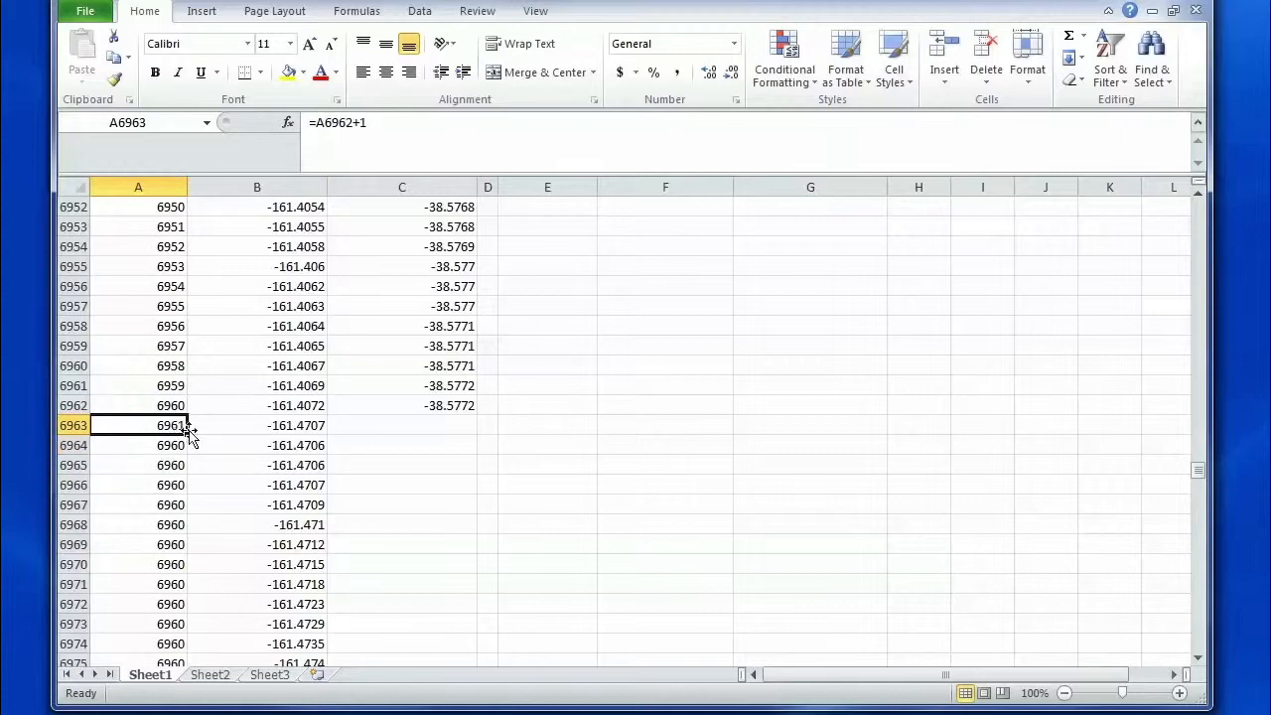
pyautogui.moveTo(187, 425); pyautogui.dragTo(195, 656)
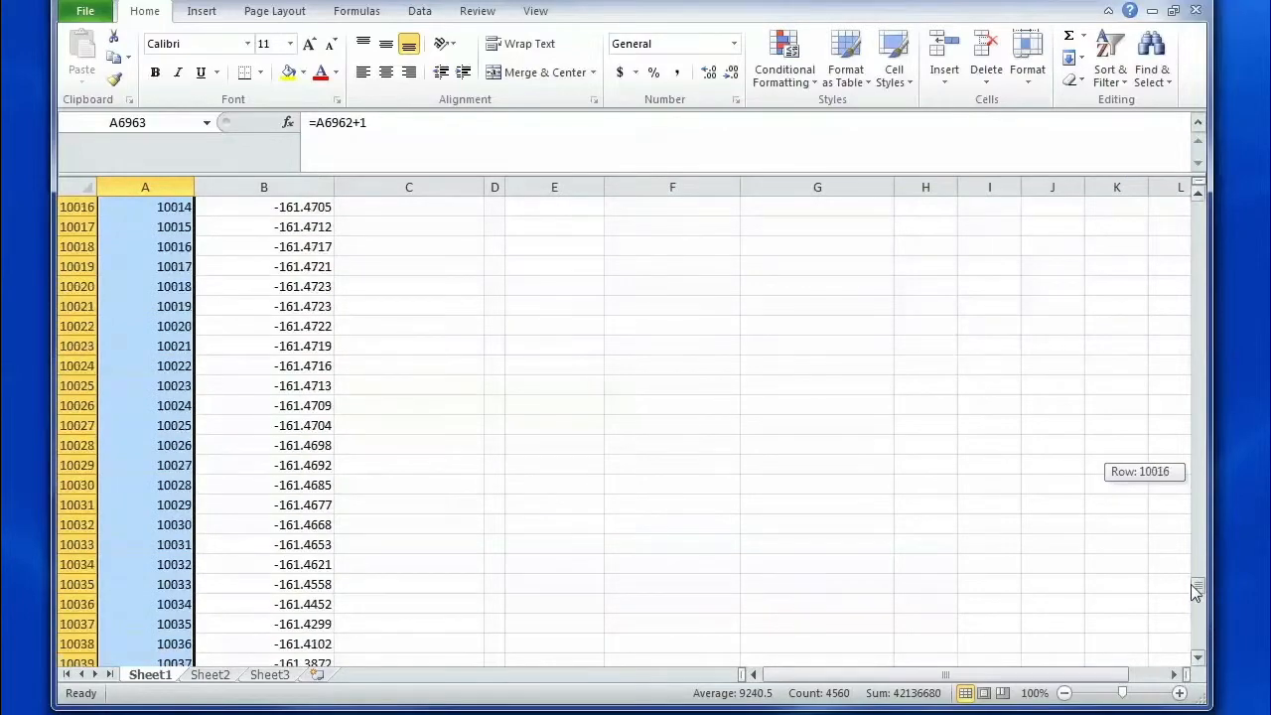
pyautogui.scroll(3)
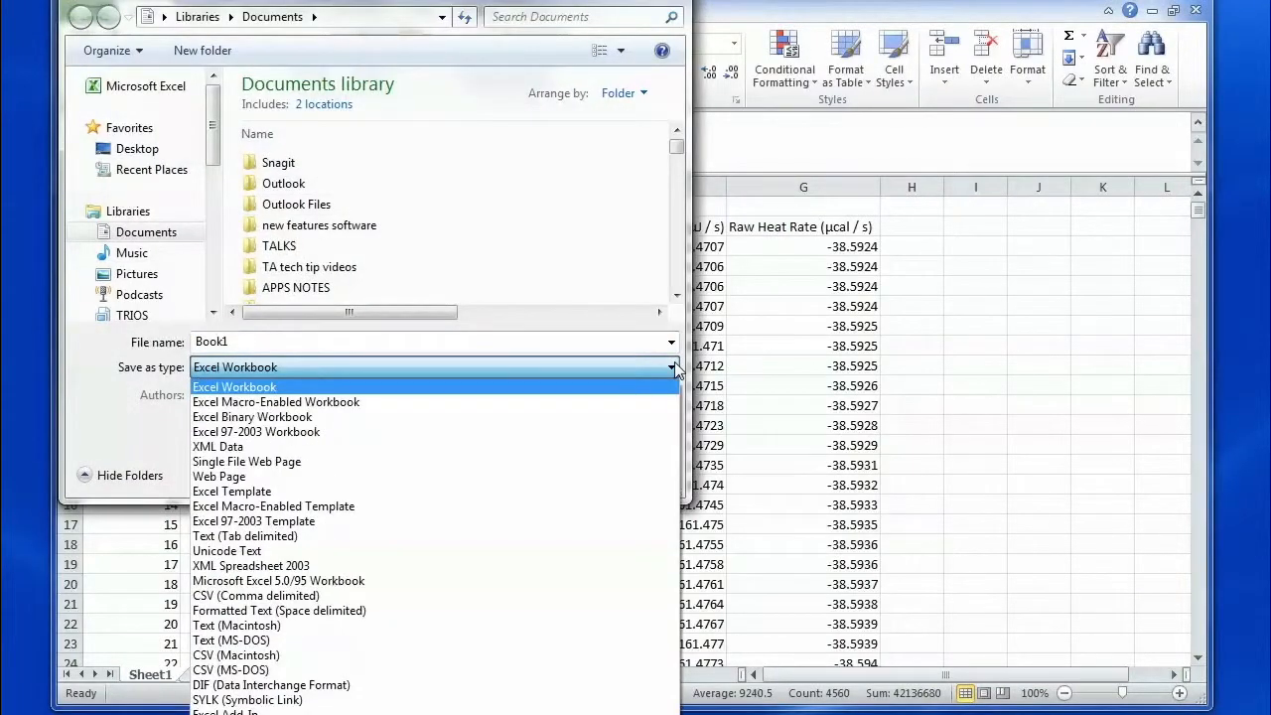
# - Choose Text (Tab delimited) as the Save as type
pyautogui.click(244, 535)
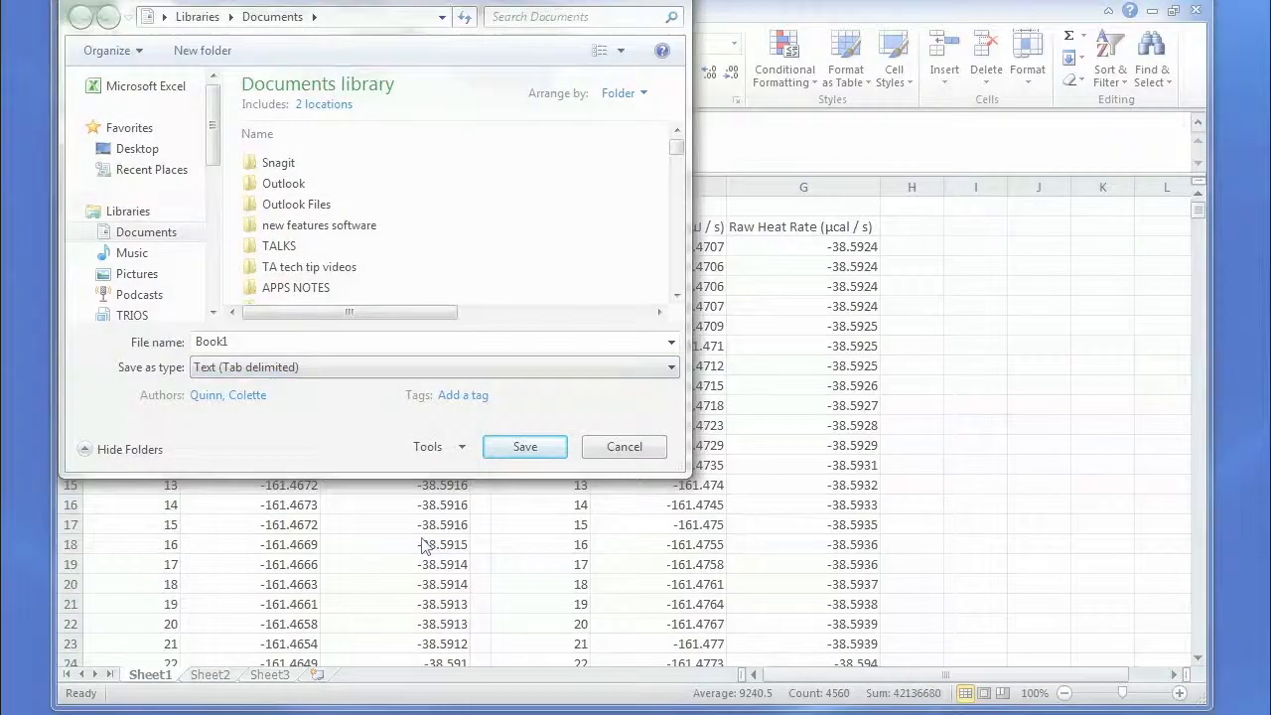
pyautogui.click(524, 446)
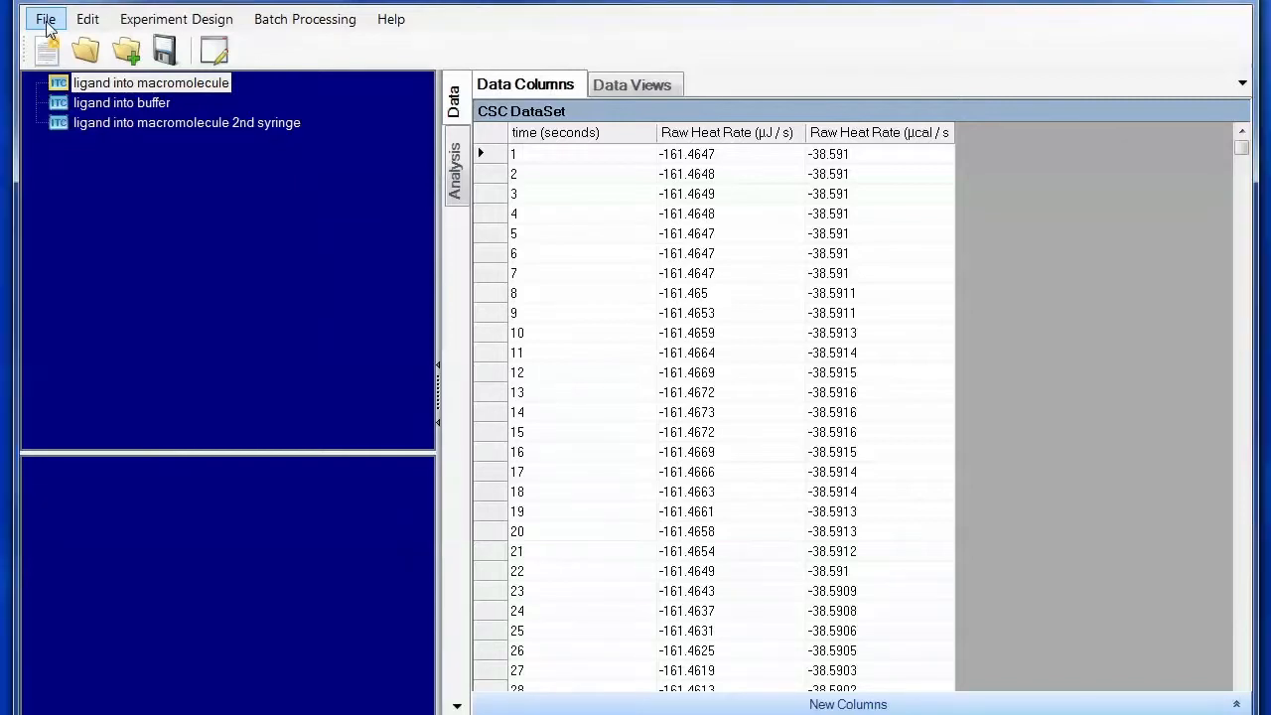
# - Import the 'append' text file from the Desktop with Import Text File
pyautogui.click(45, 18)
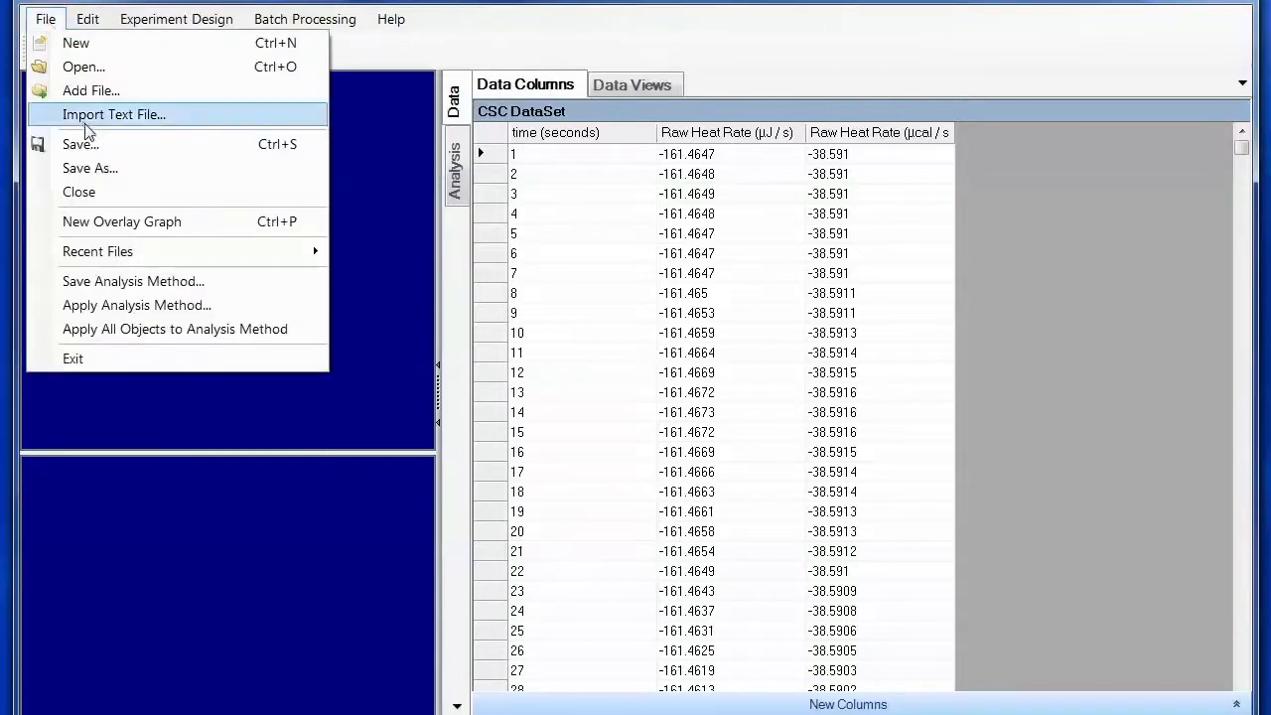
pyautogui.click(113, 114)
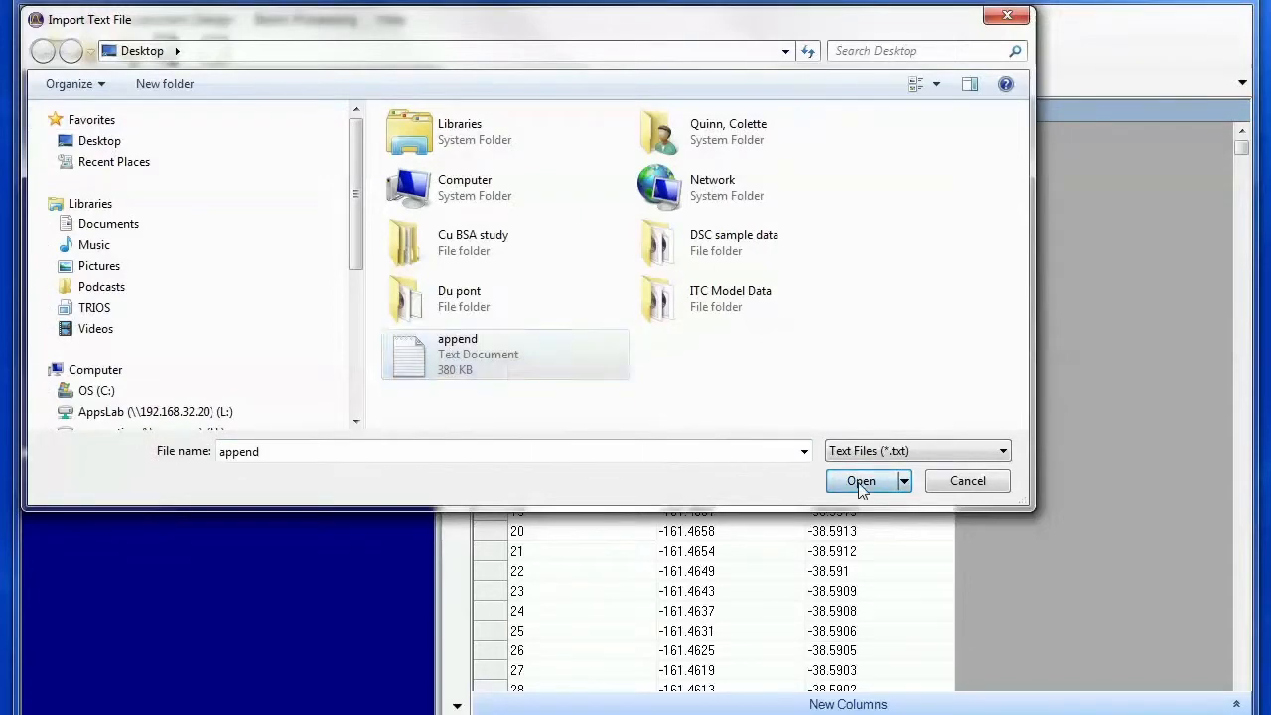
pyautogui.click(860, 481)
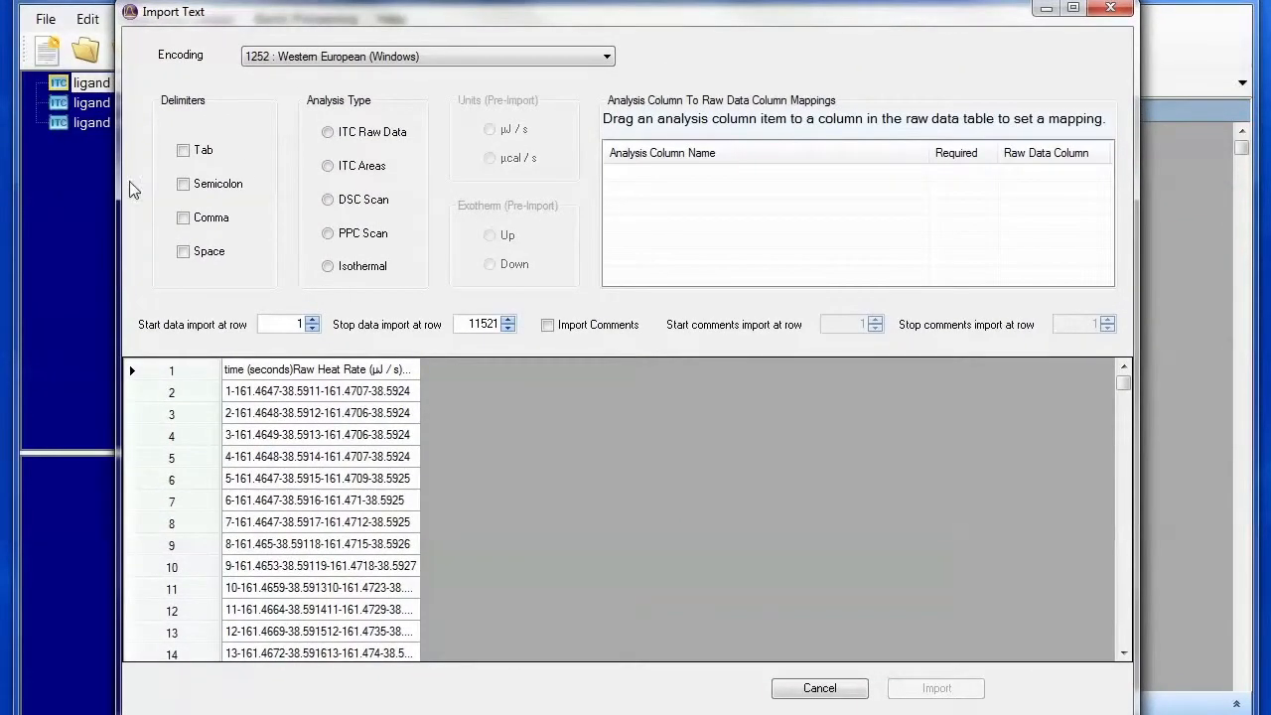
# - Import 'append' as tab-delimited ITC Raw Data in µJ/s with Exotherm Up
pyautogui.click(183, 149)
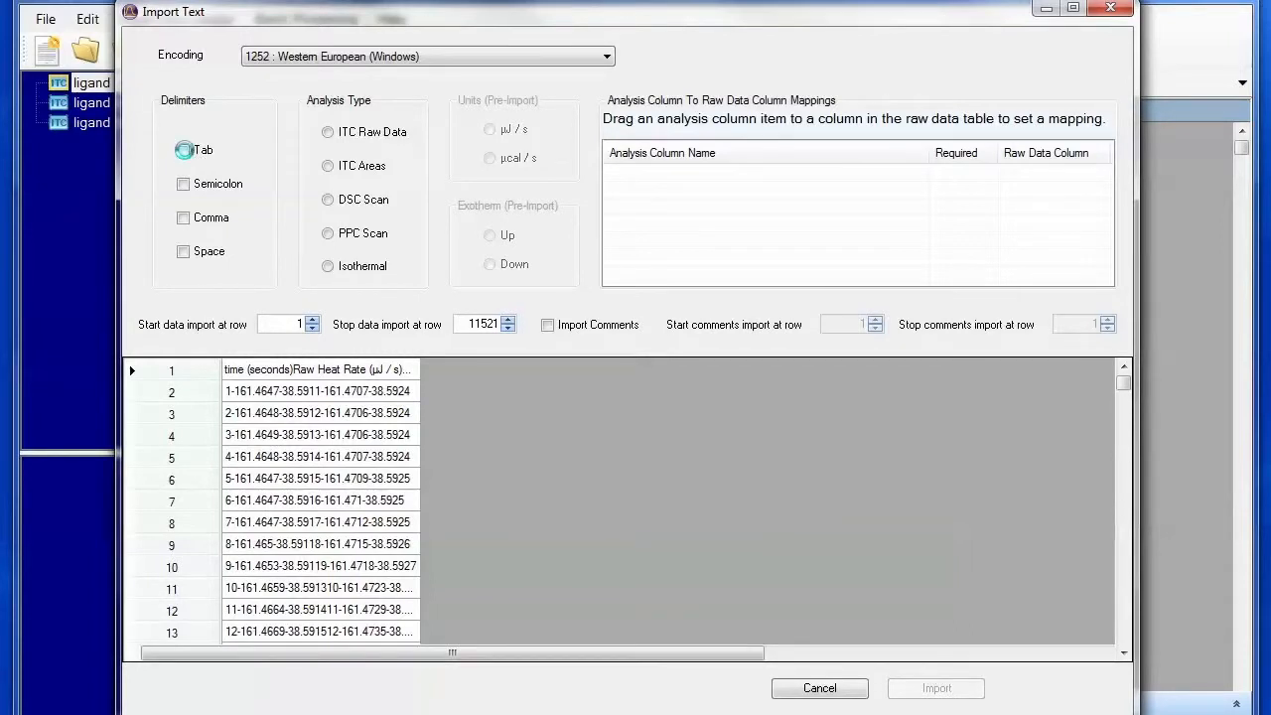
pyautogui.click(328, 132)
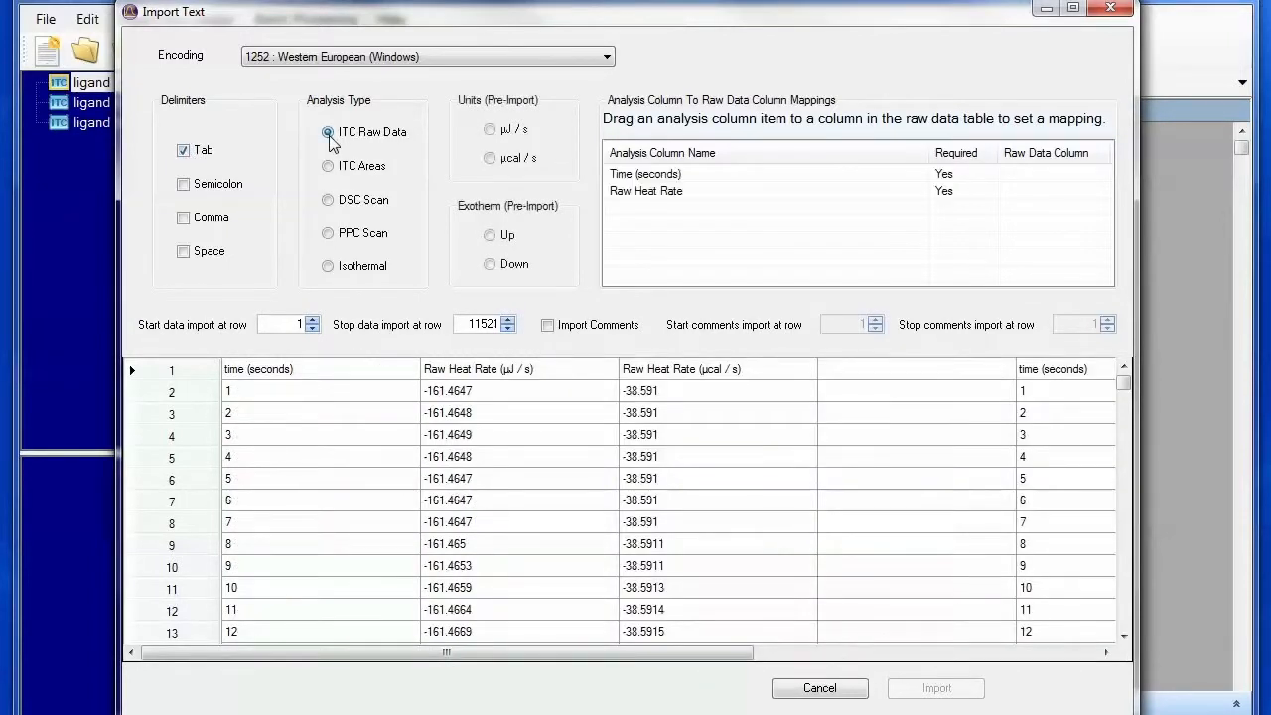
pyautogui.click(488, 130)
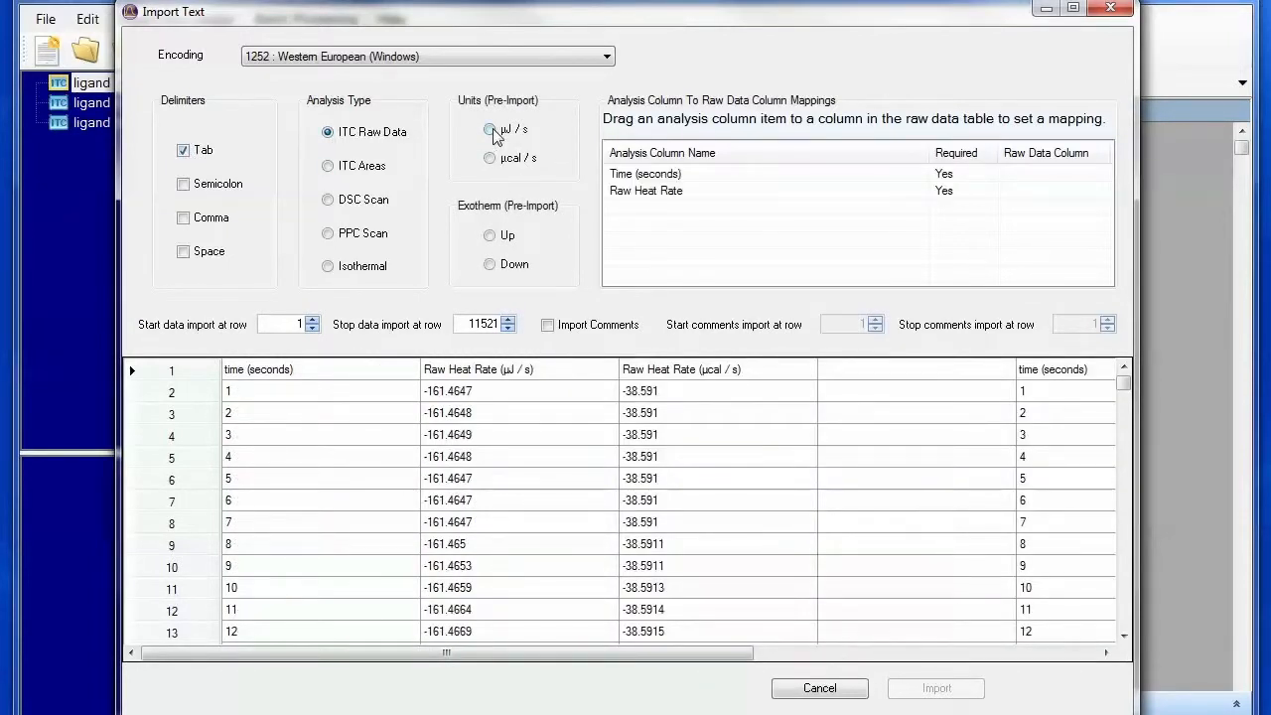
pyautogui.click(488, 129)
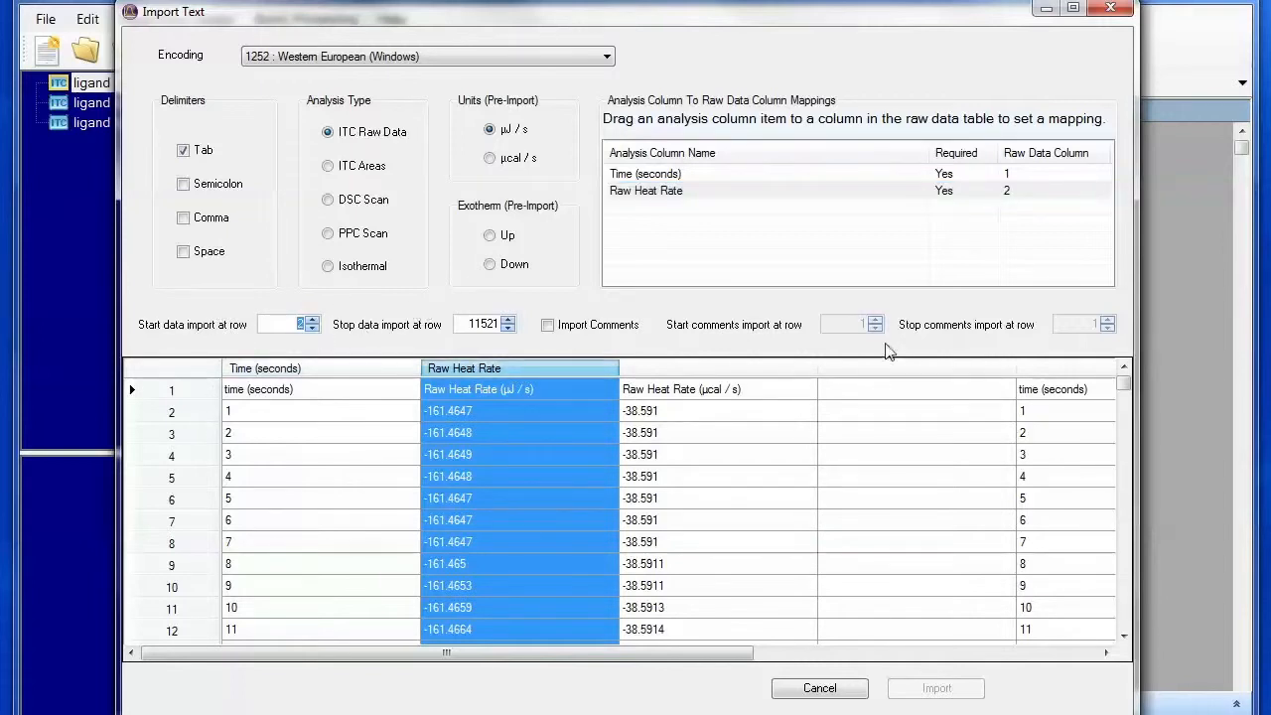
pyautogui.scroll(-3)
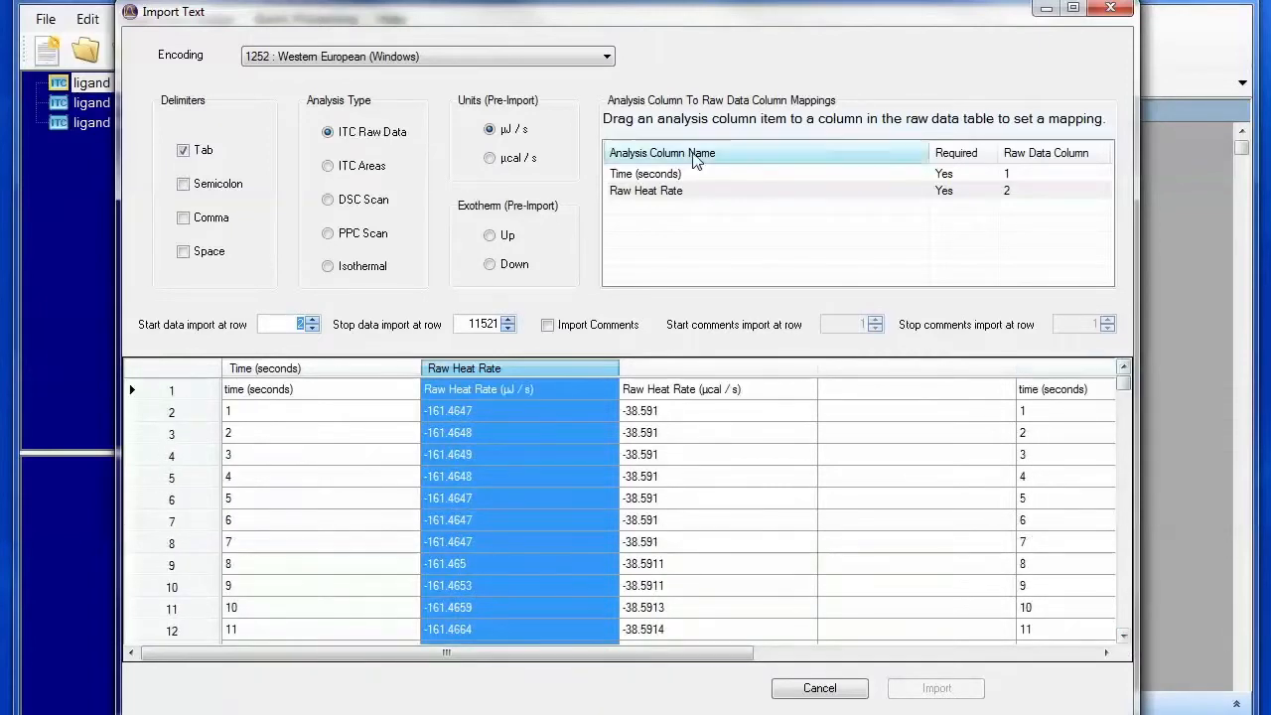
pyautogui.moveTo(477, 218)
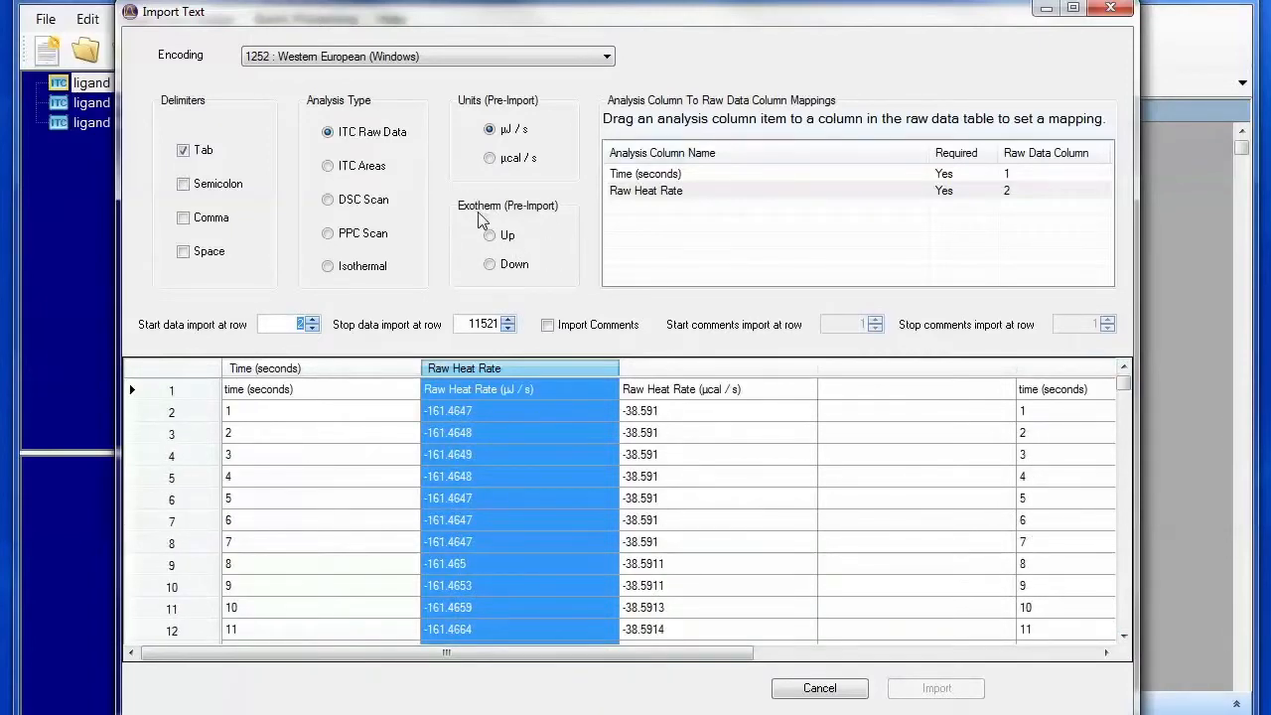
pyautogui.moveTo(526, 223)
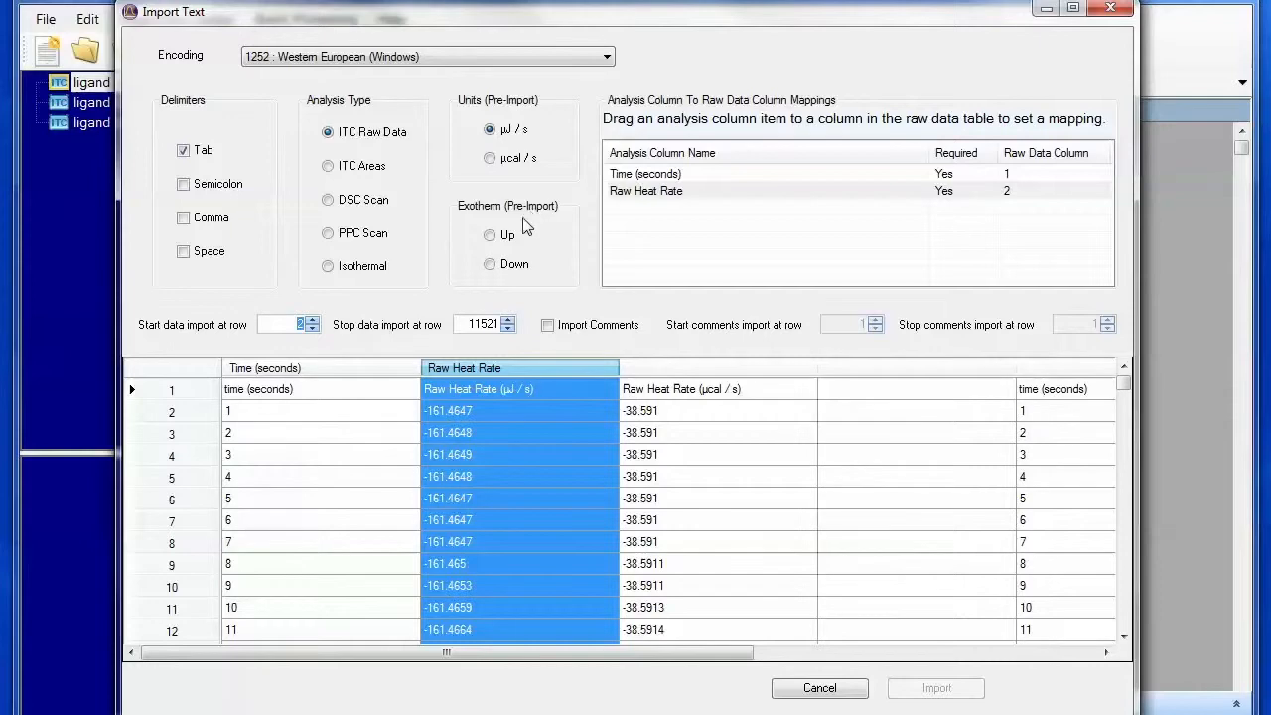
pyautogui.moveTo(492, 236)
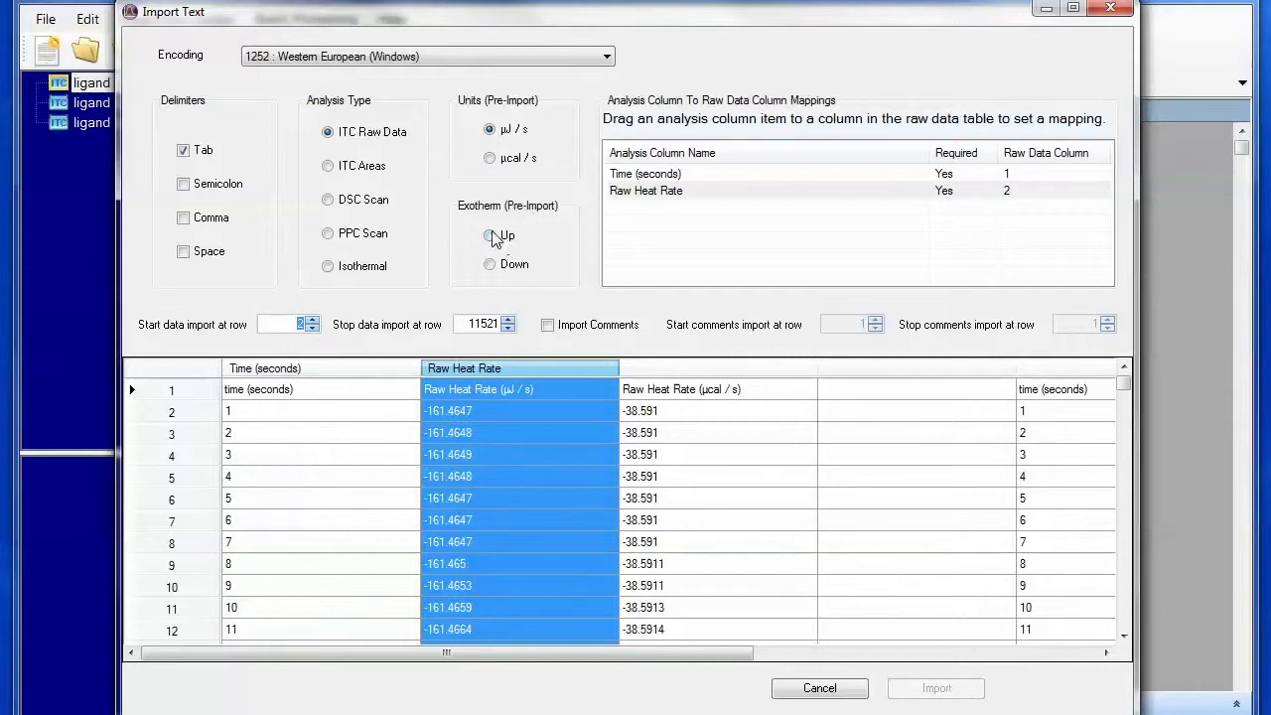
pyautogui.click(489, 235)
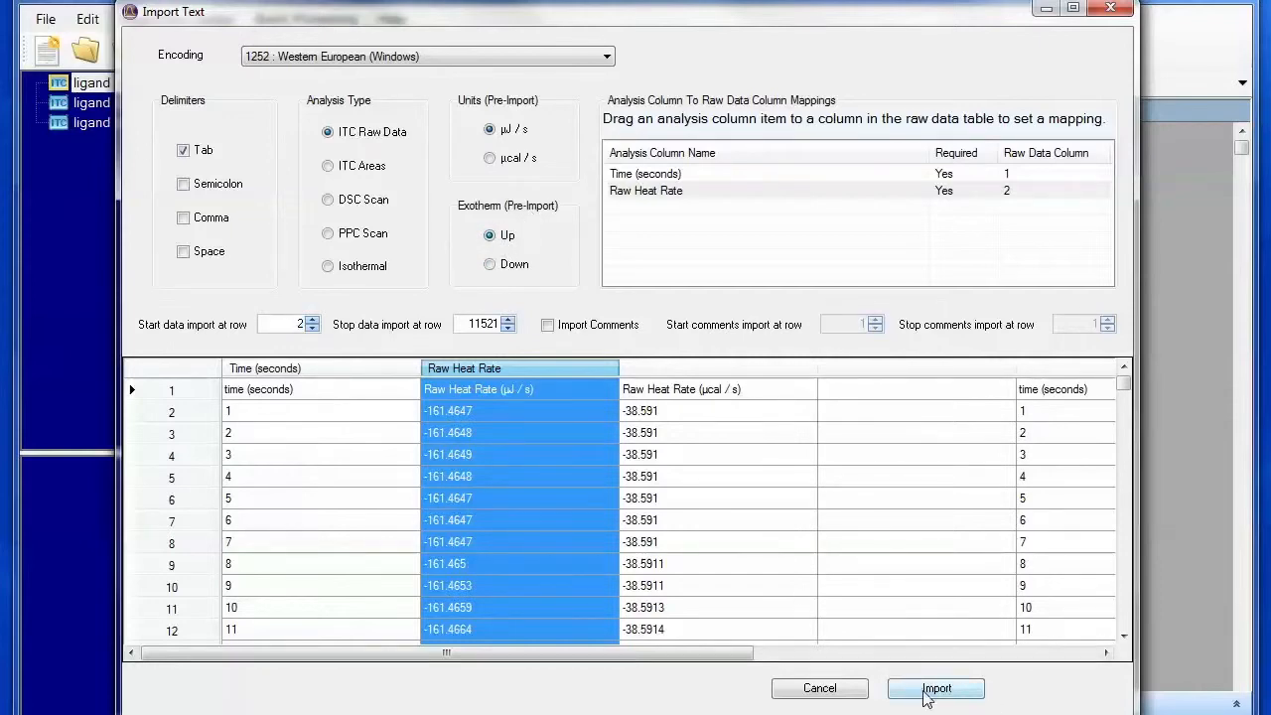
pyautogui.click(935, 688)
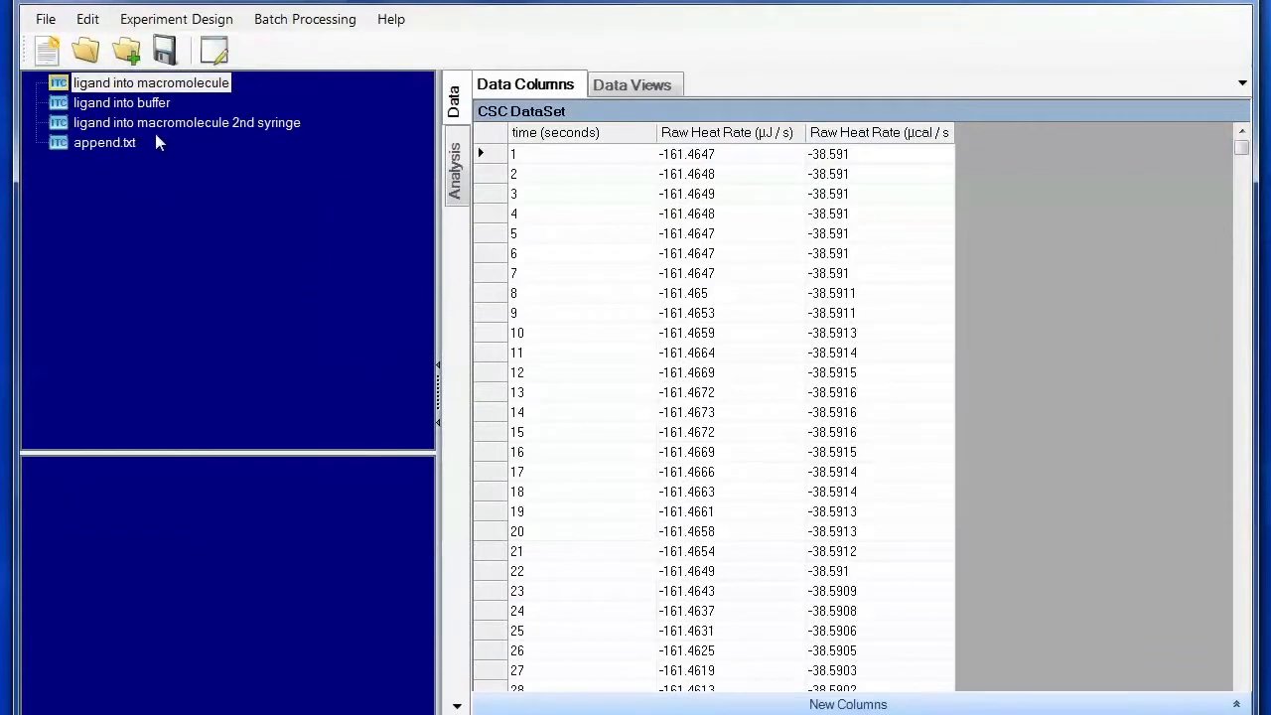
# - Select append.txt and open its titration analysis and injection areas
pyautogui.click(104, 142)
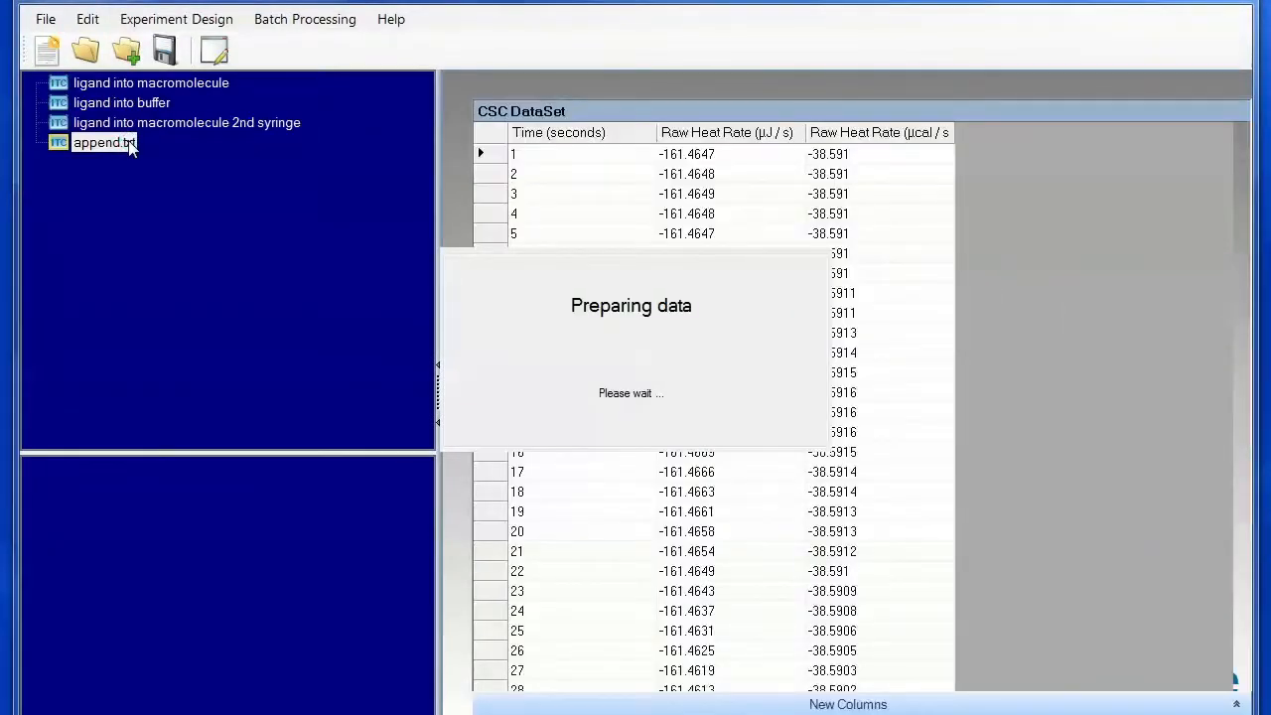
pyautogui.click(455, 166)
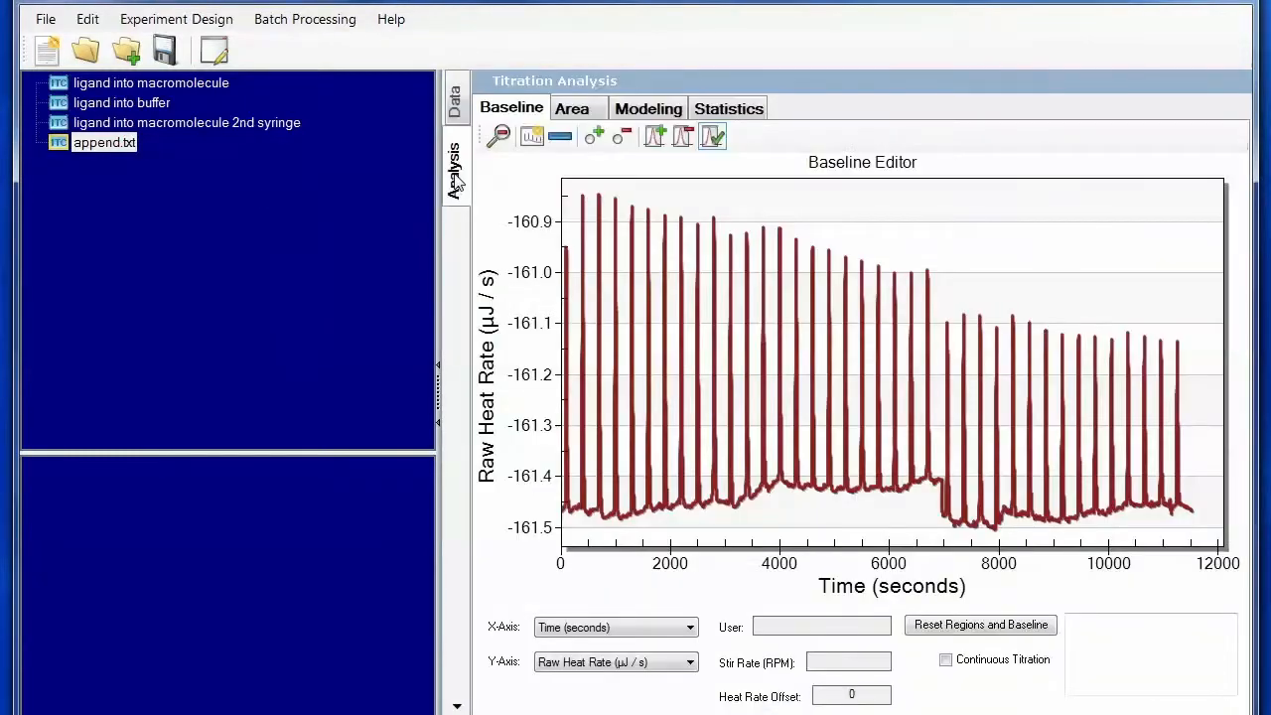
pyautogui.click(571, 107)
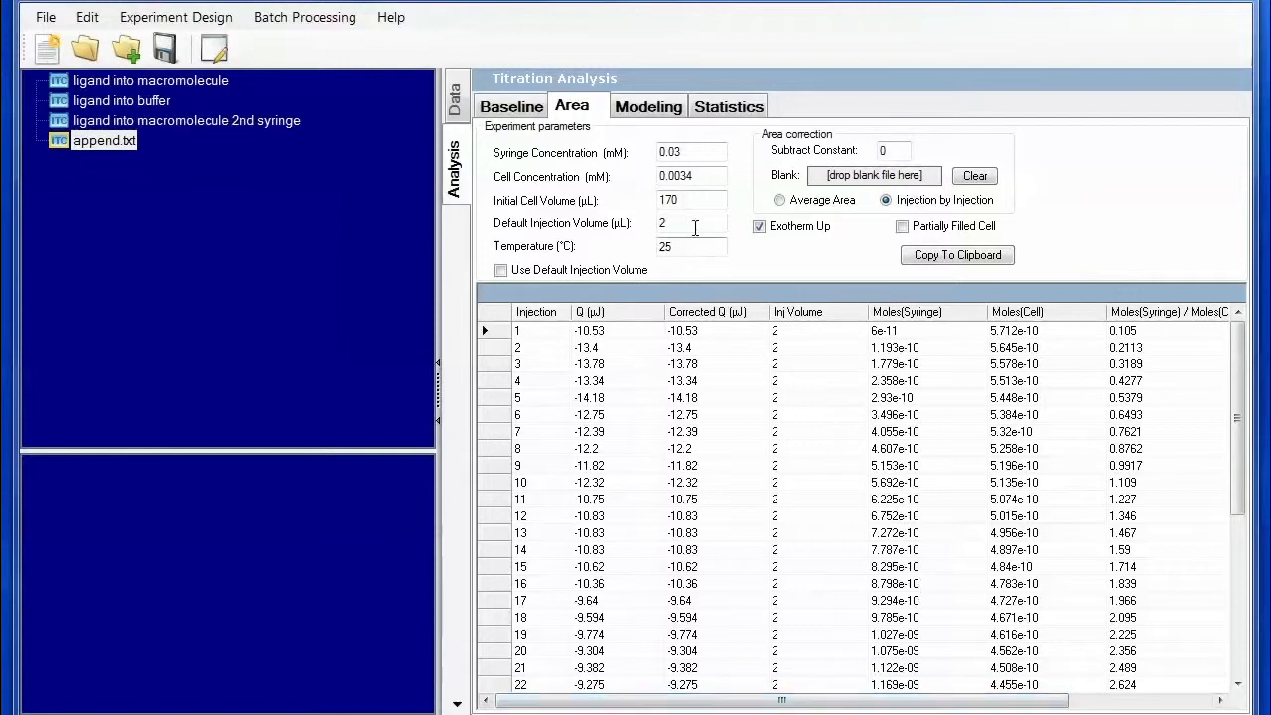
# - Open the first injection's volume value, 2, for editing in the areas table
pyautogui.click(774, 330)
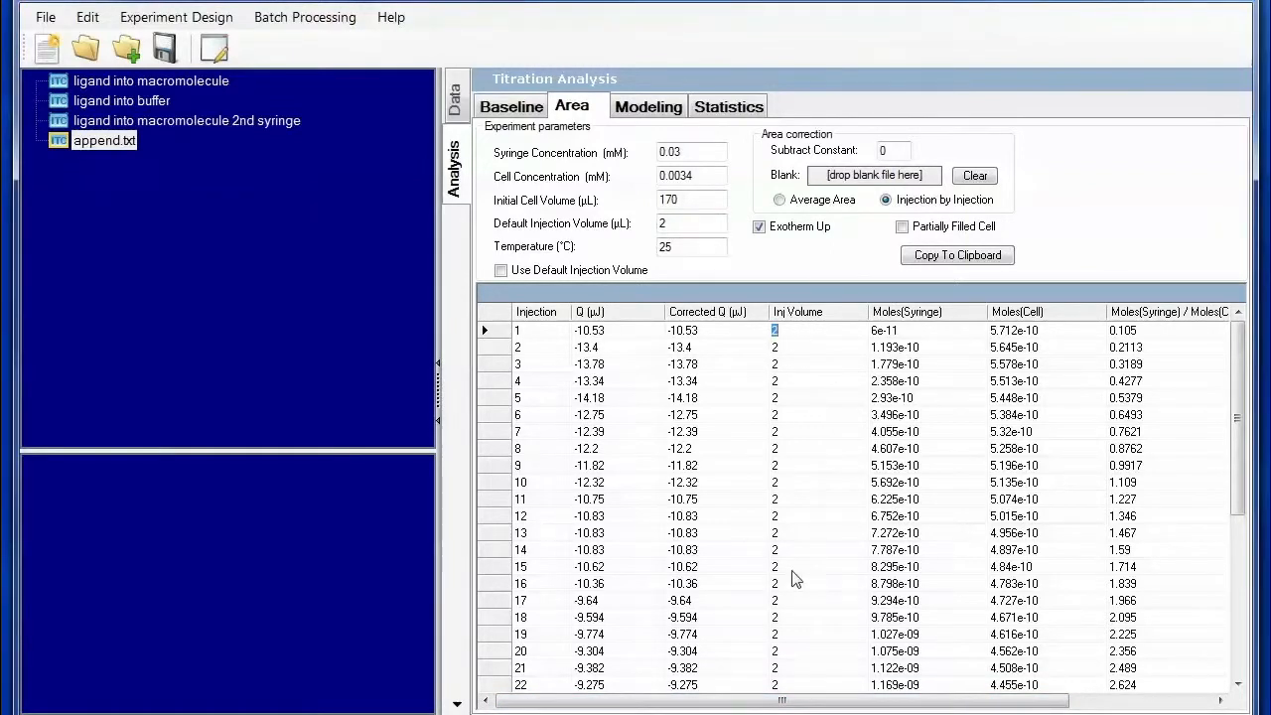
pyautogui.moveTo(804, 321)
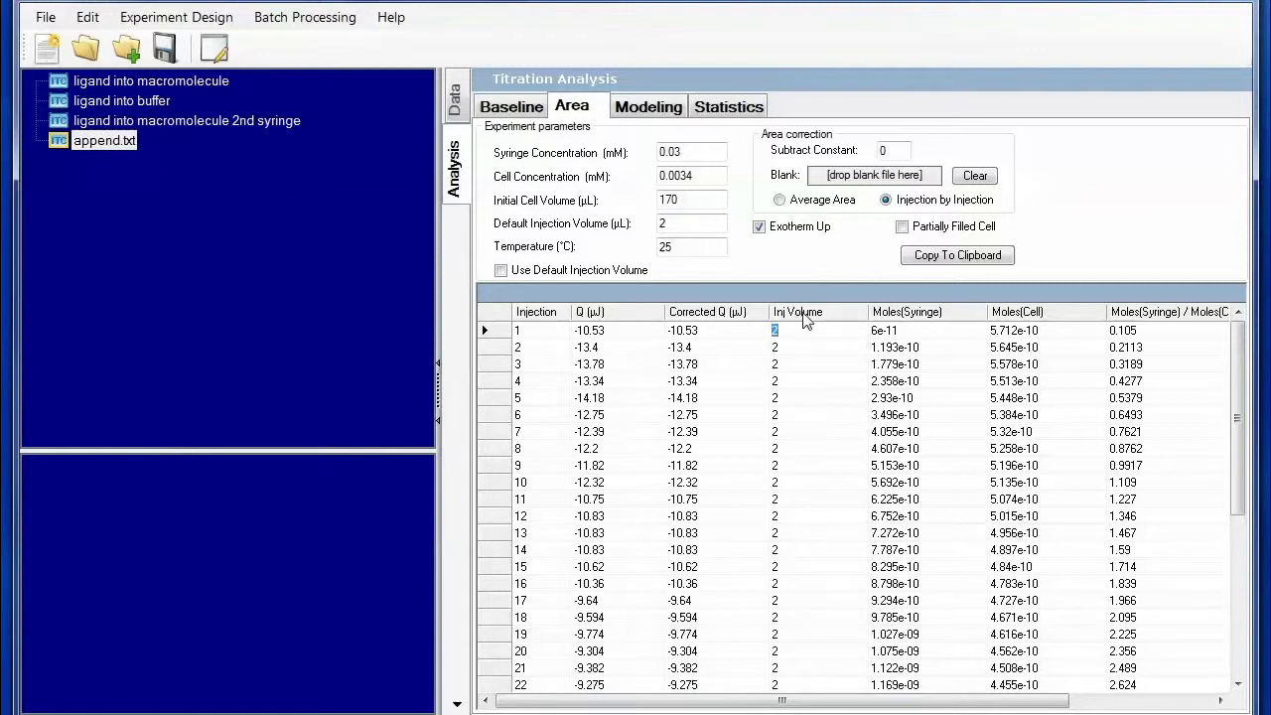
pyautogui.moveTo(801, 347)
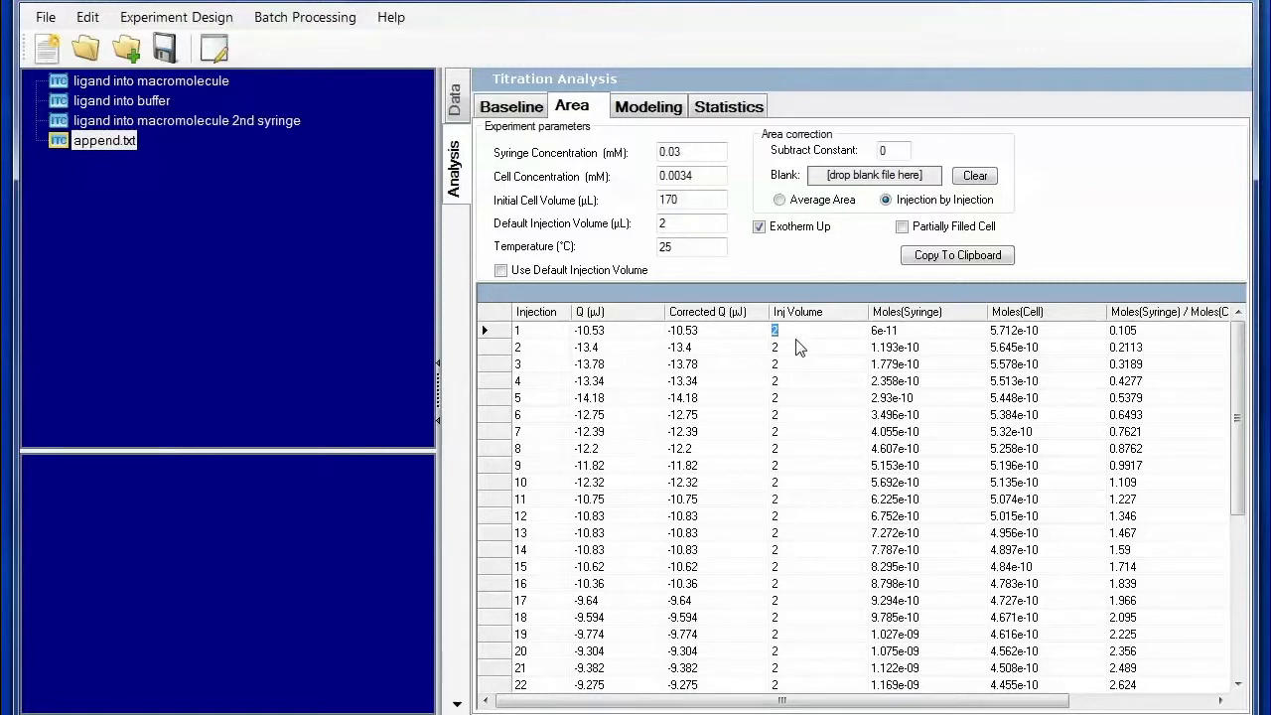
pyautogui.moveTo(804, 383)
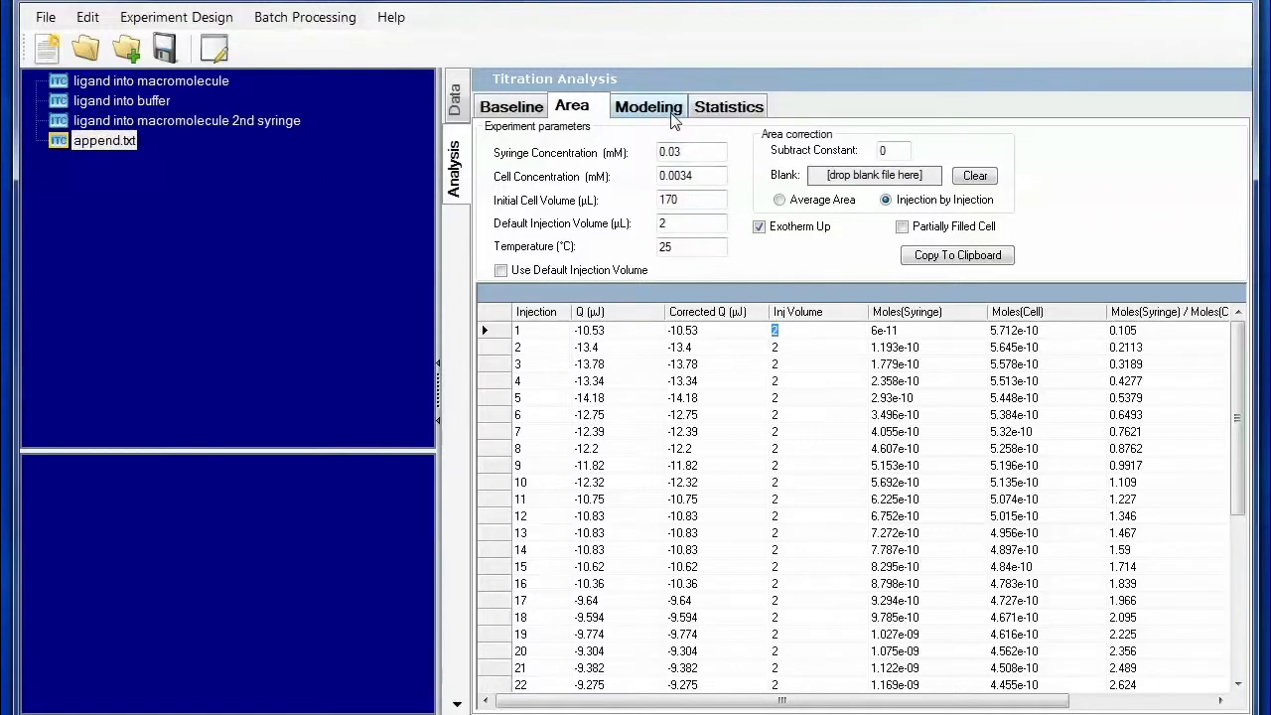
# - Open the Modeling tab to plot append.txt's integrated injection heats
pyautogui.click(647, 106)
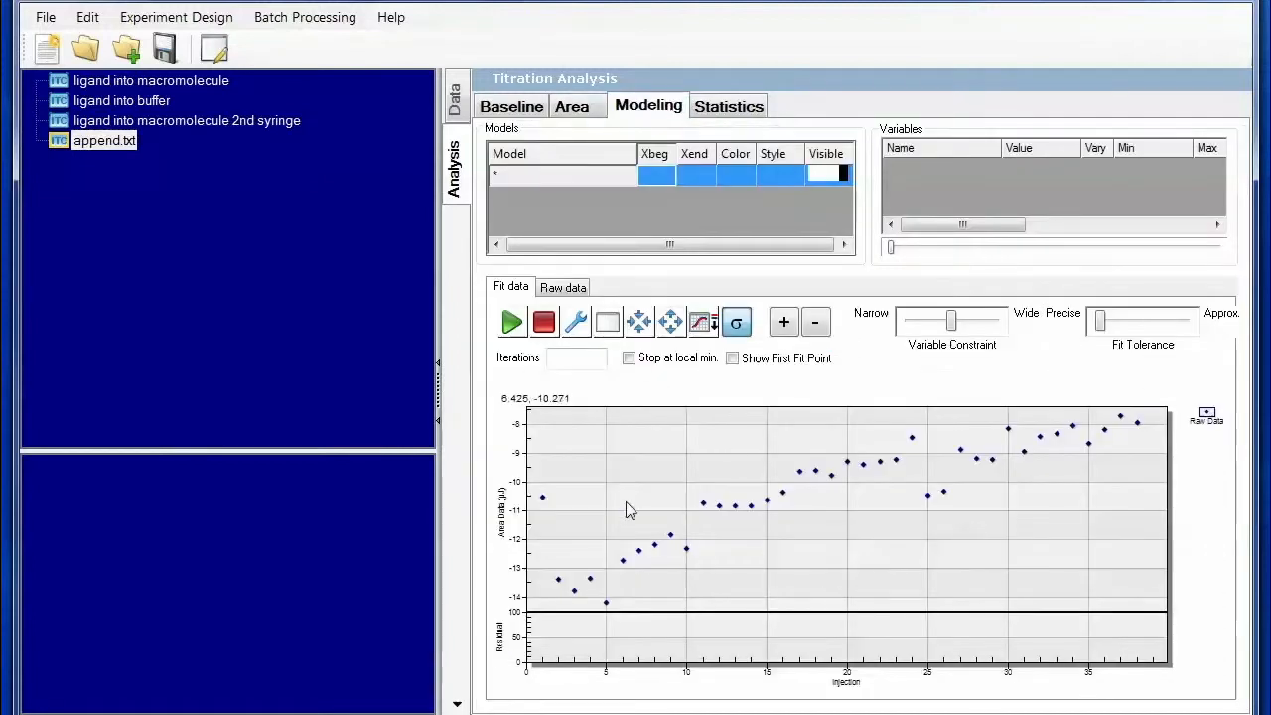
pyautogui.moveTo(633, 534)
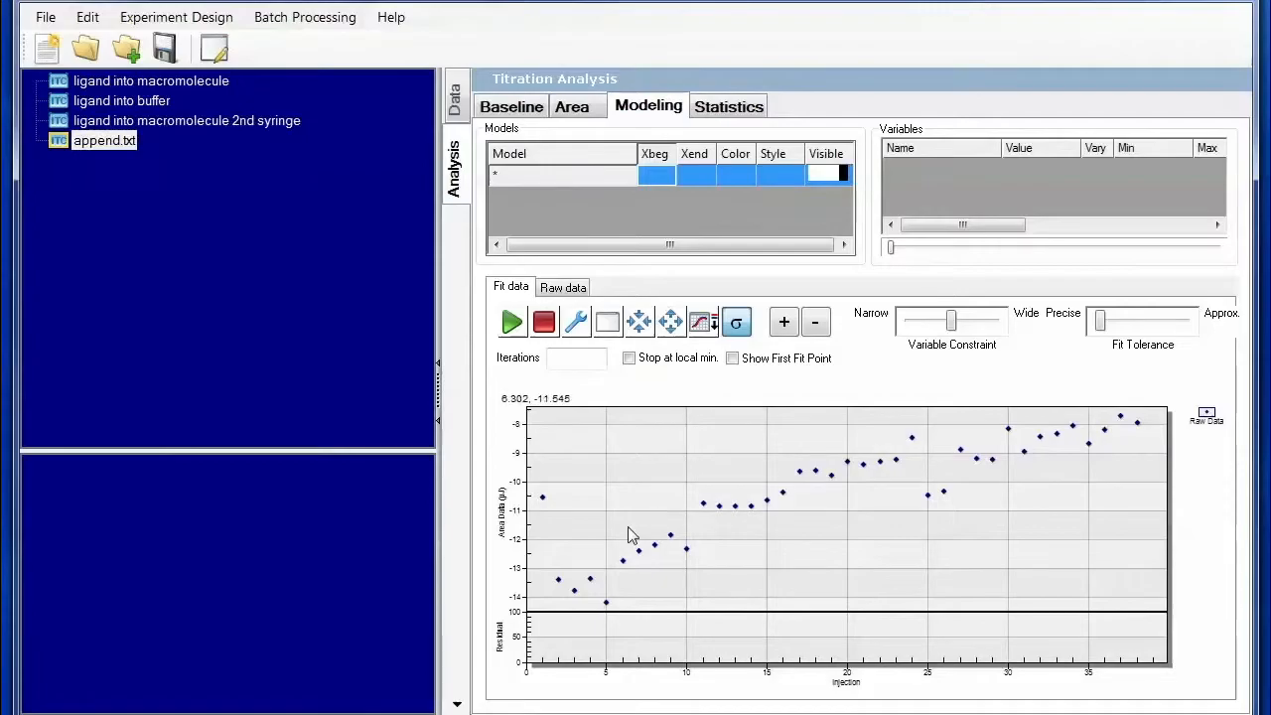